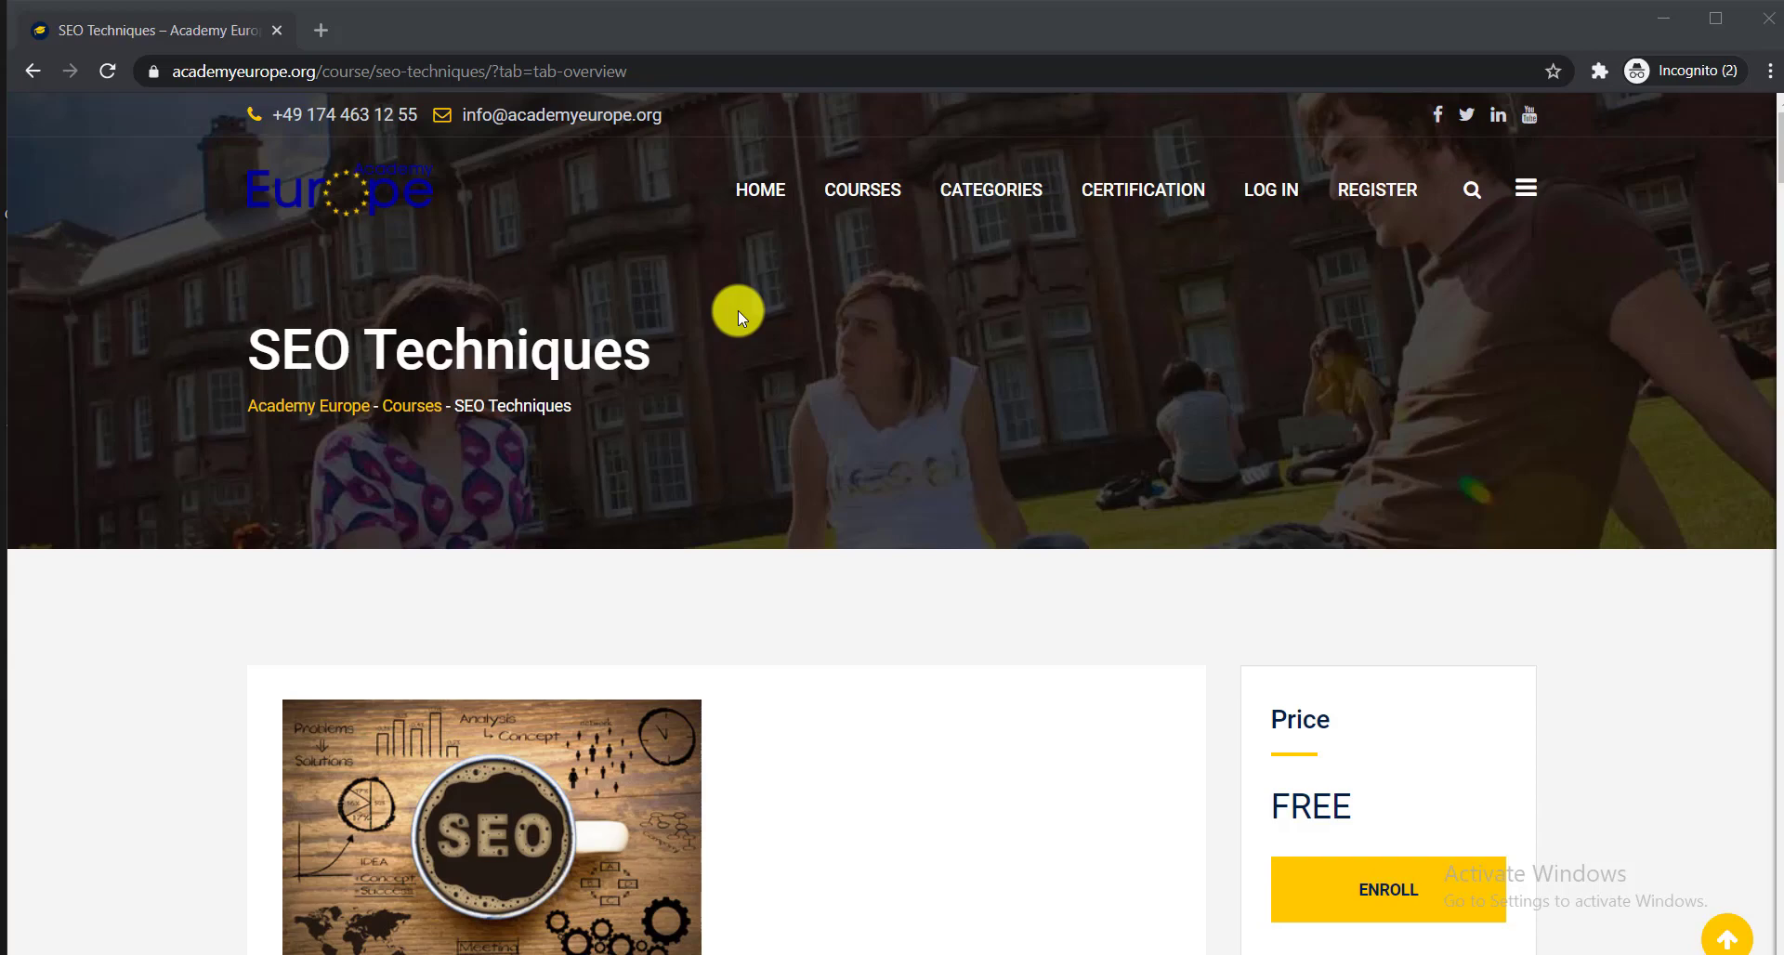
mouse_move(737, 312)
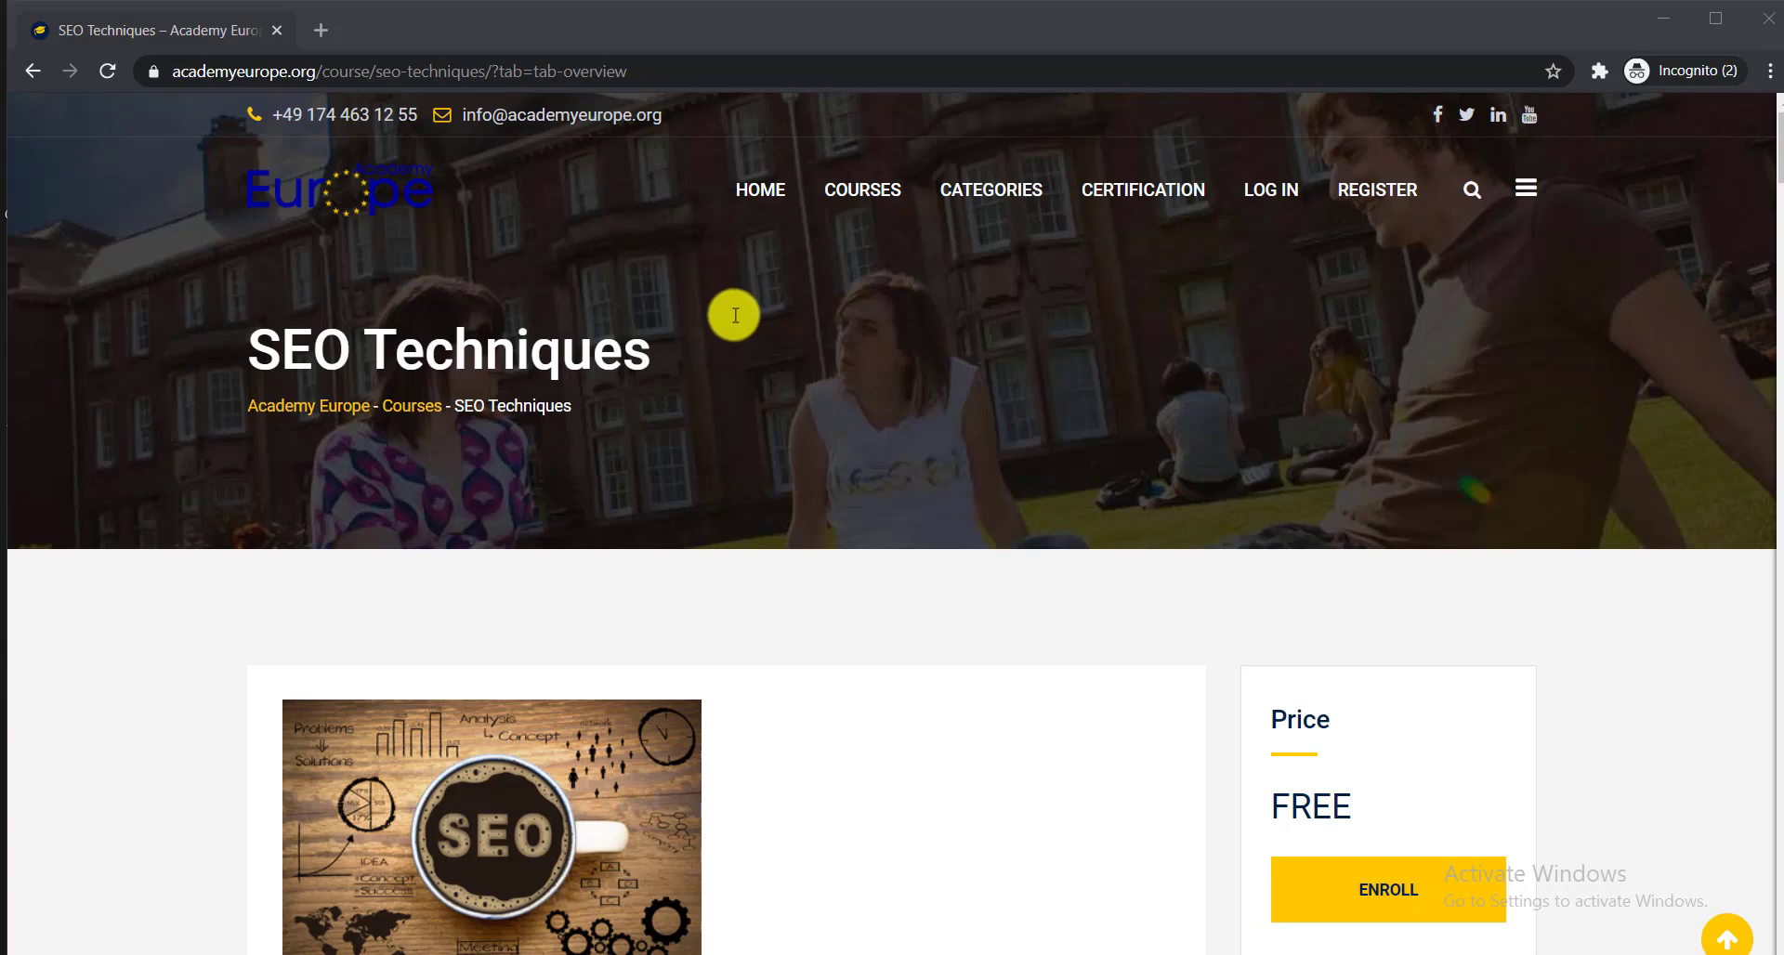
mouse_move(663, 392)
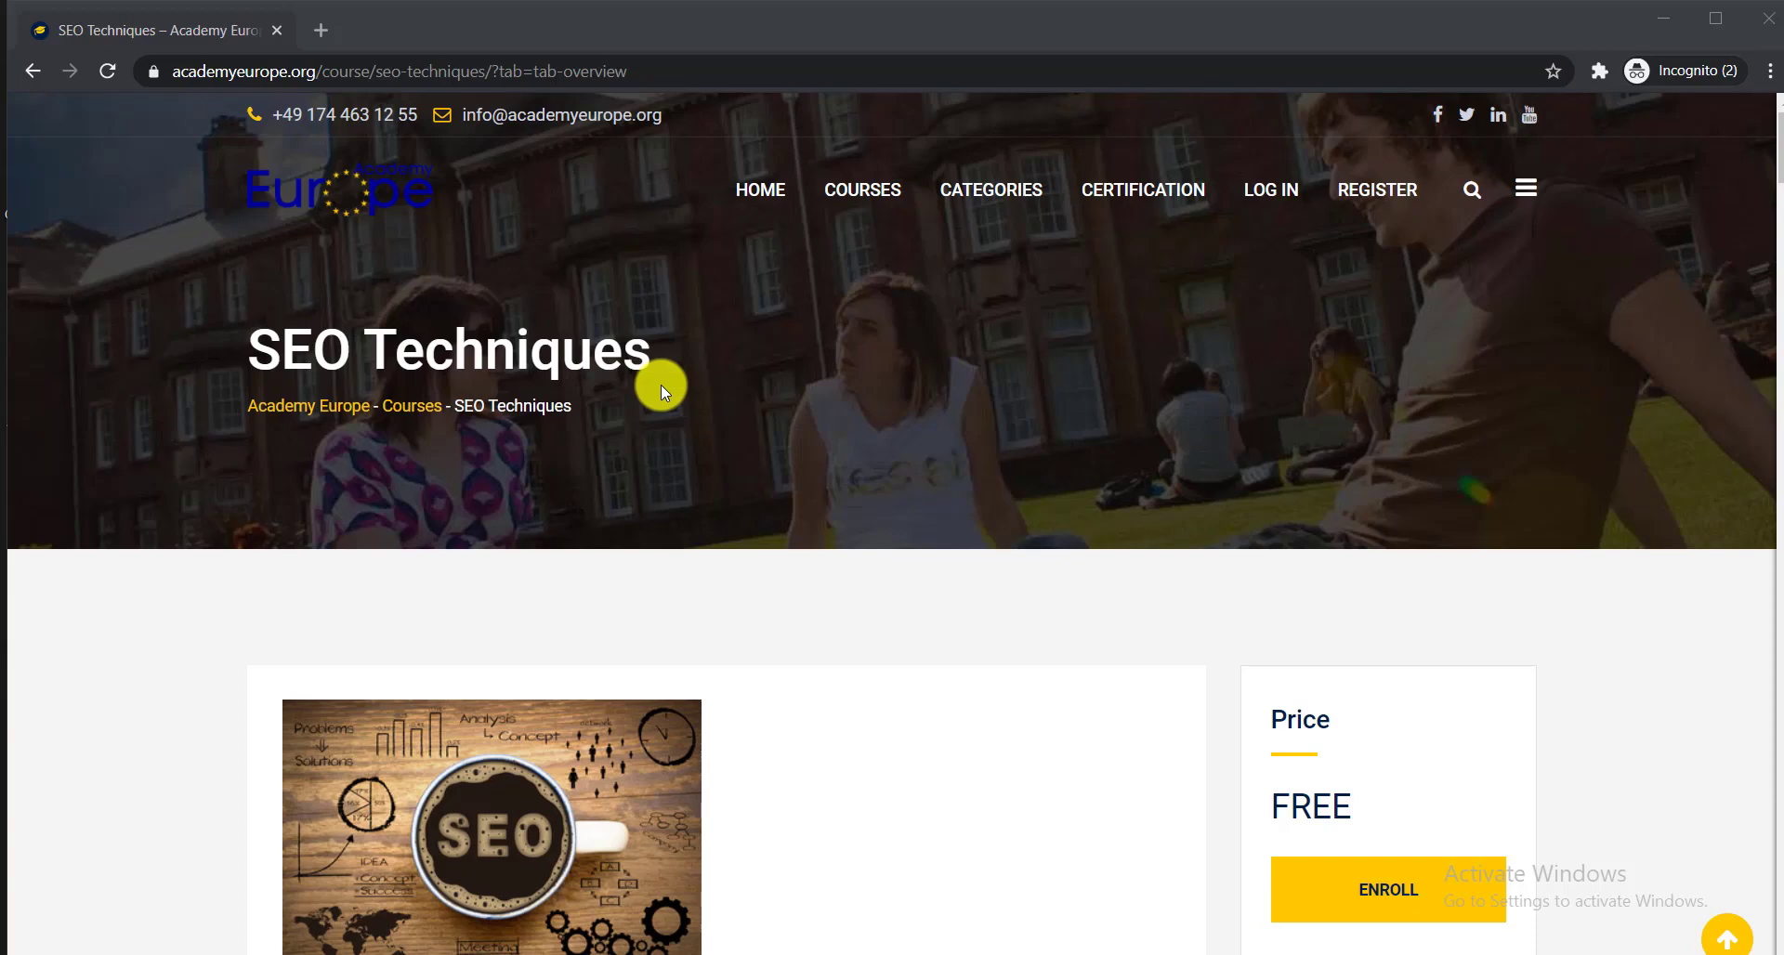
mouse_move(393, 214)
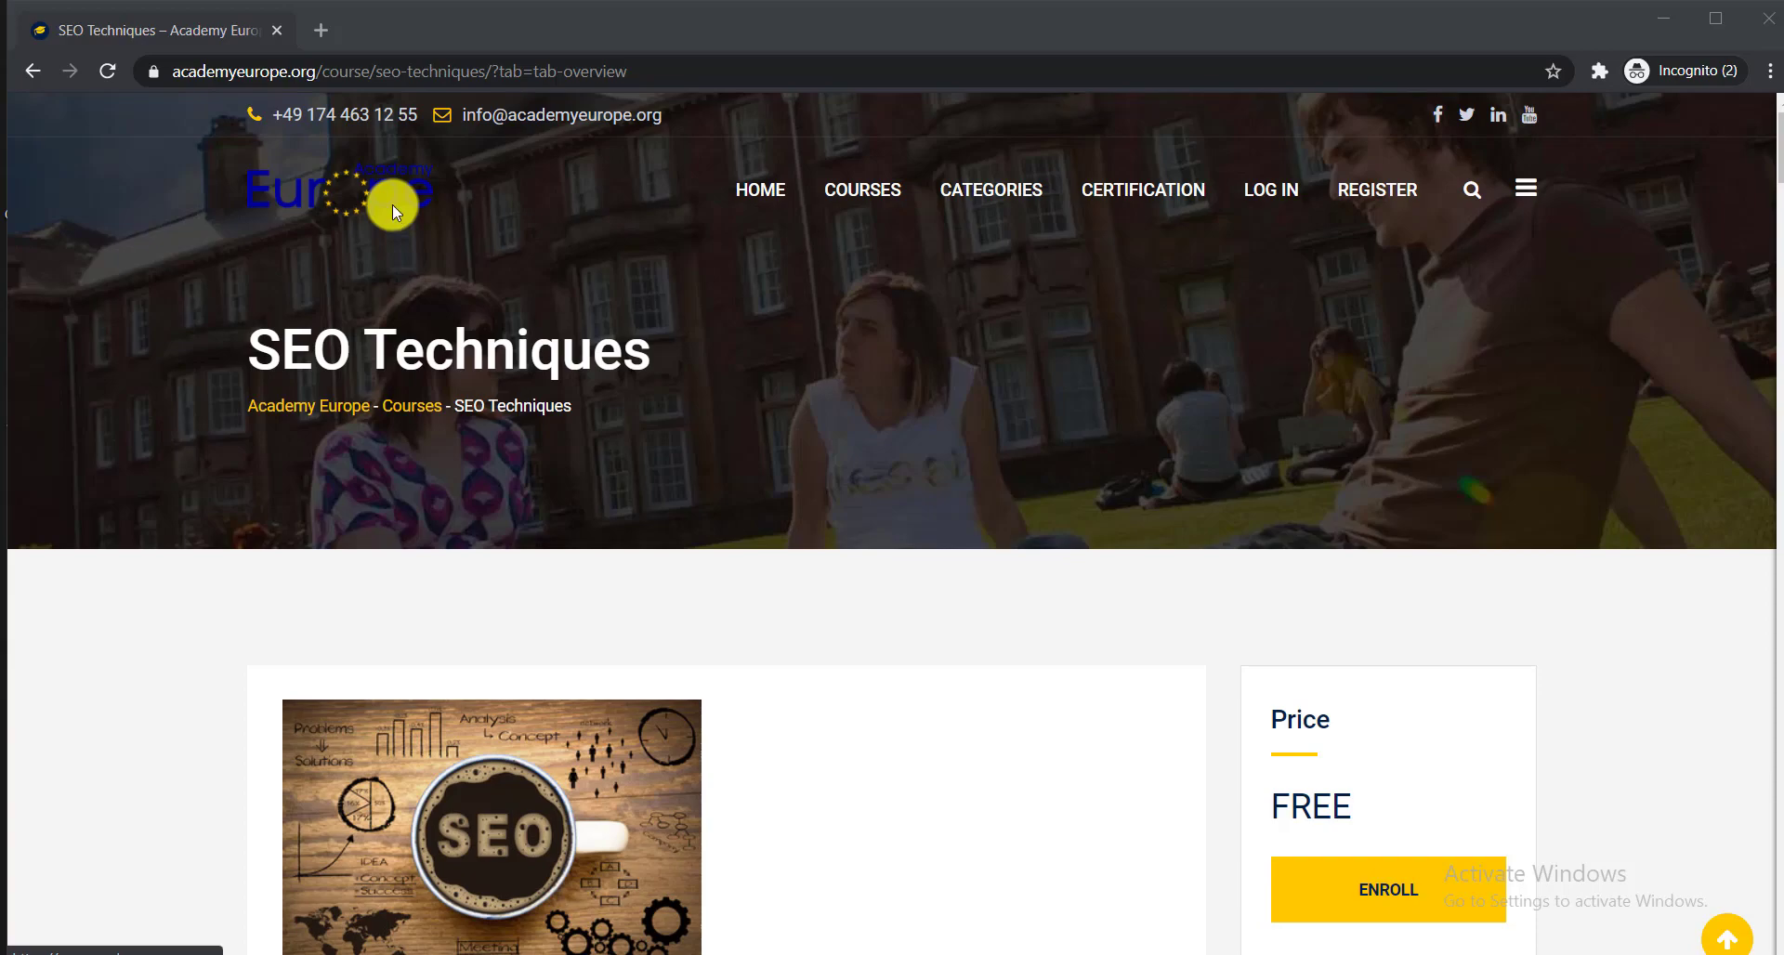
Scroll down the SEO Techniques course page and show its Curriculum tab
scroll(down, 3)
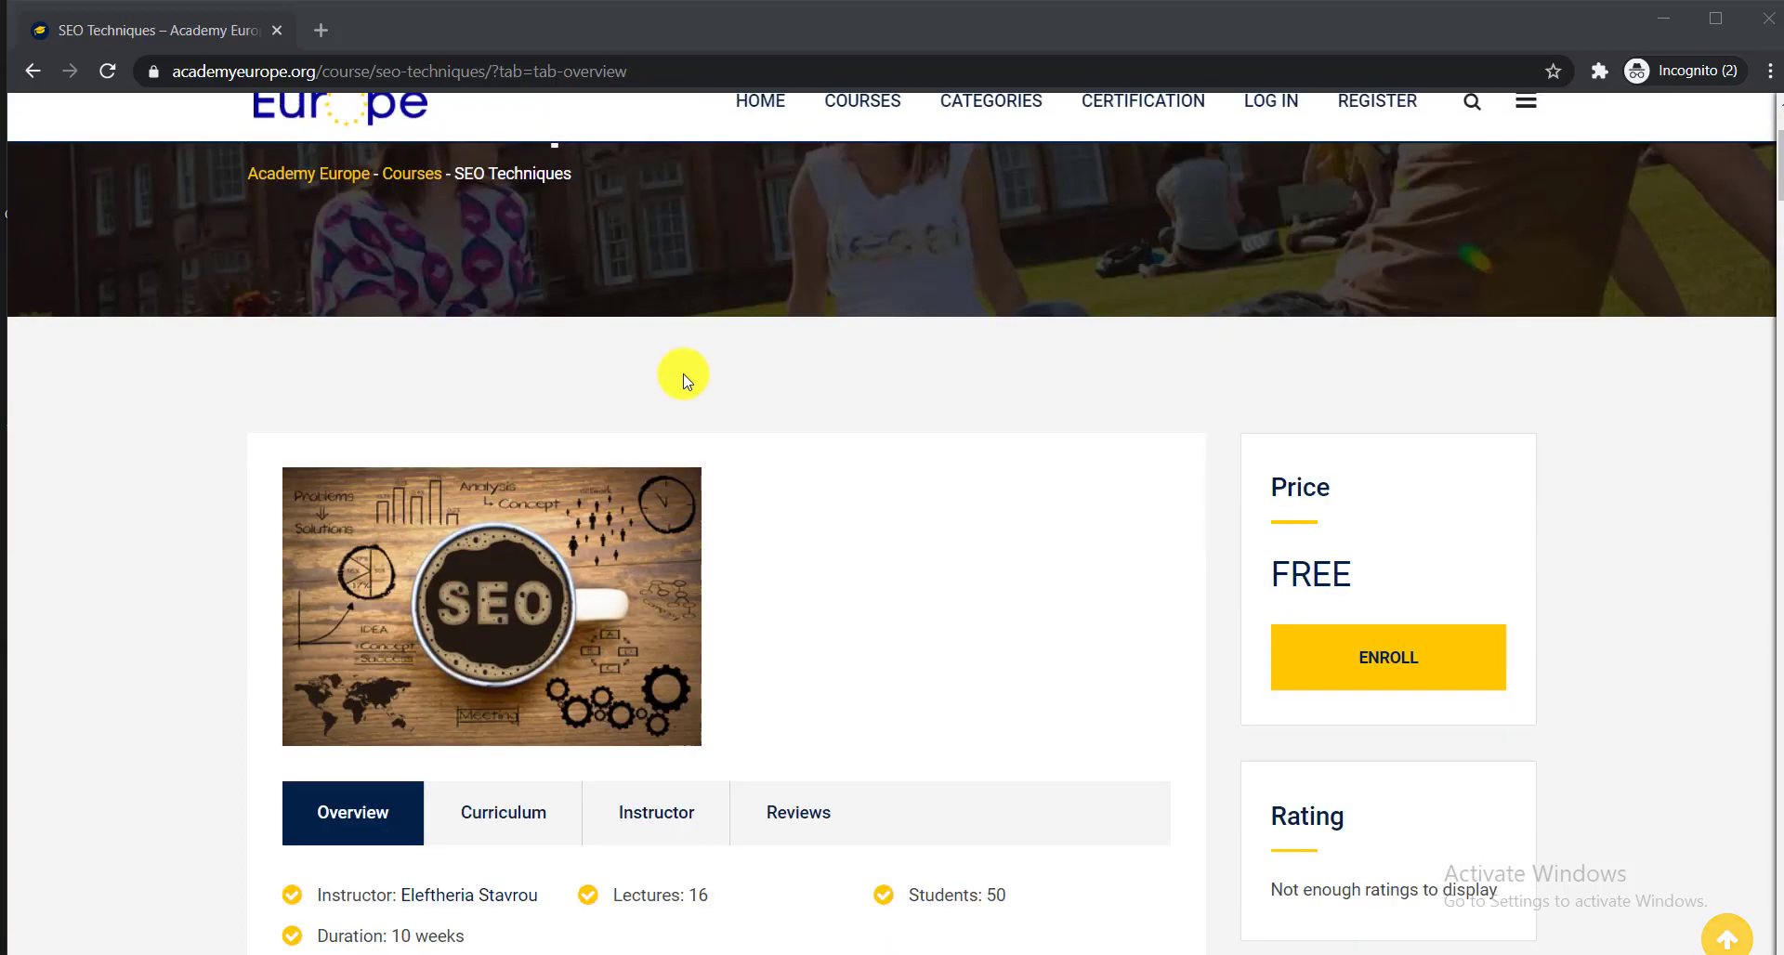
scroll(down, 3)
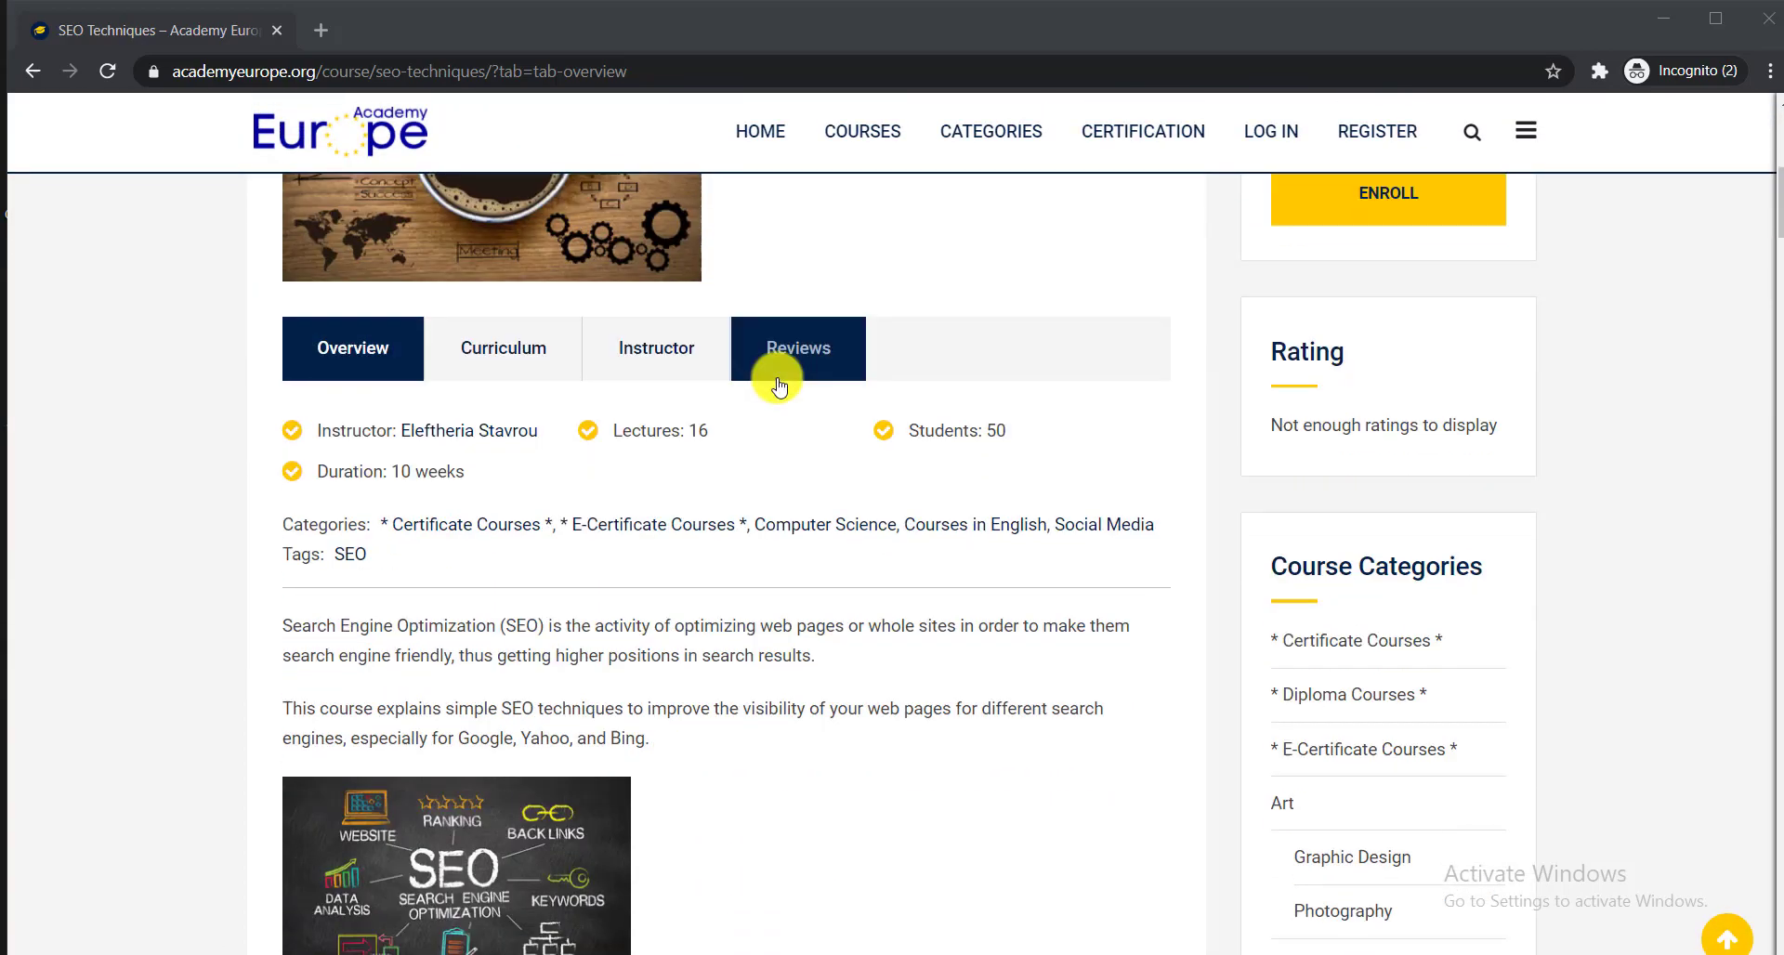
click(503, 347)
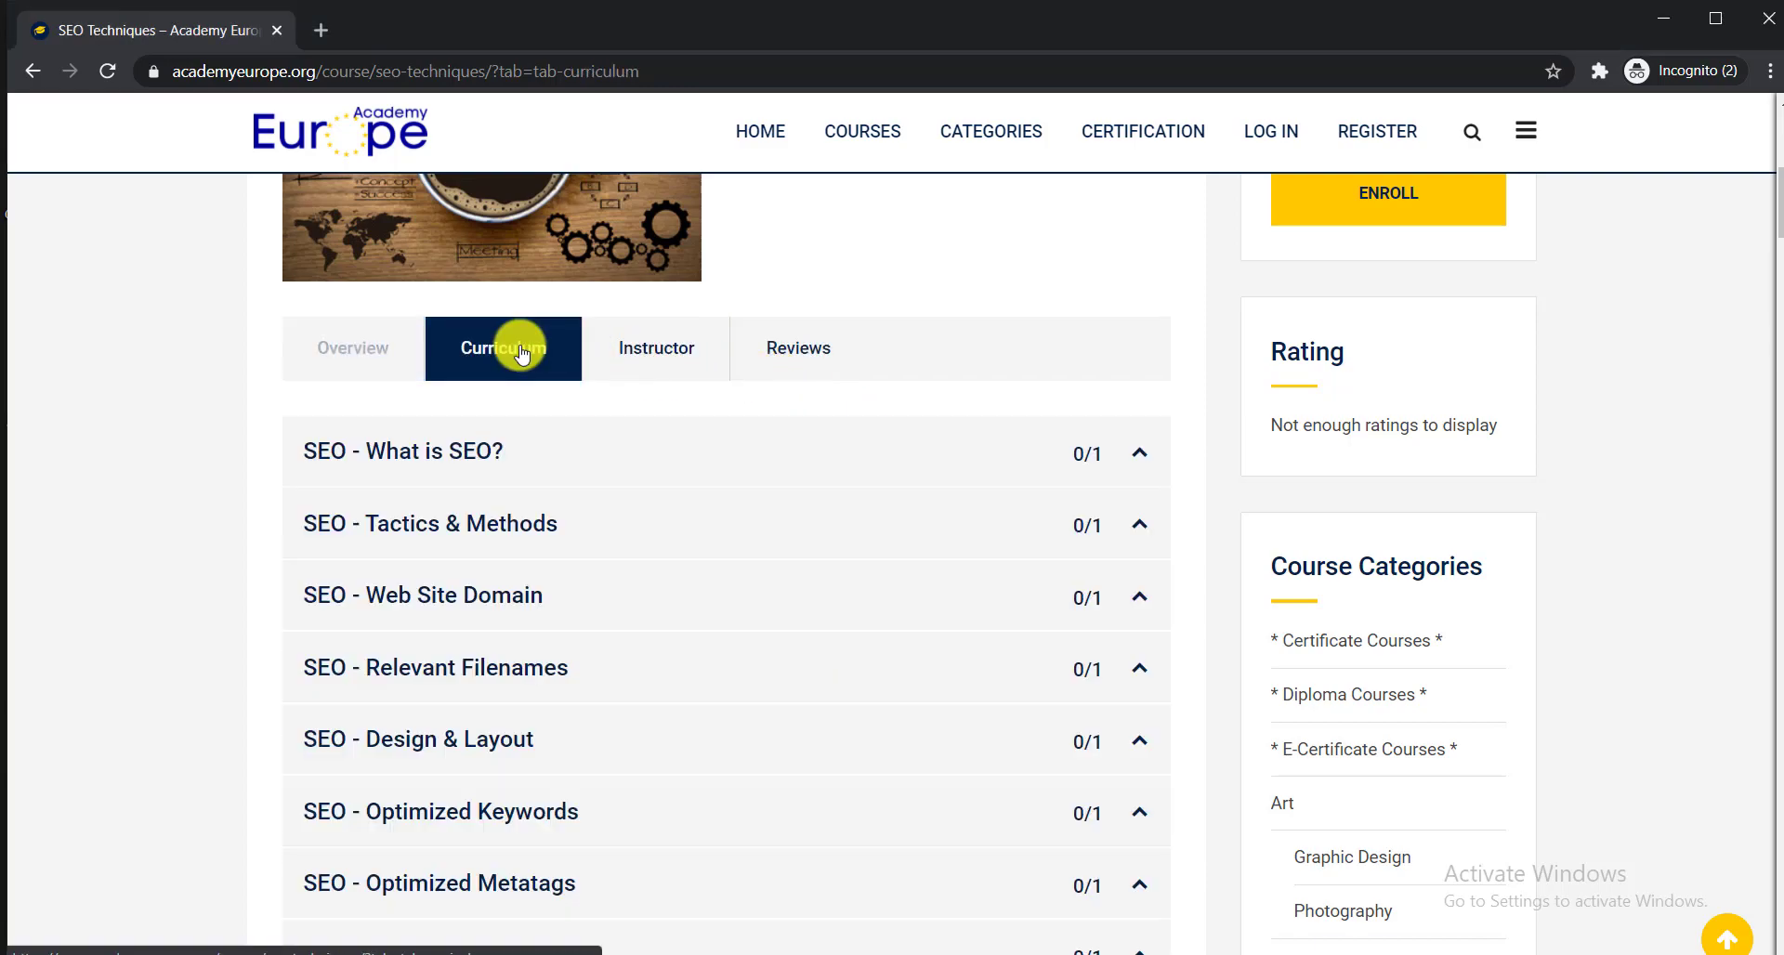
mouse_move(160, 380)
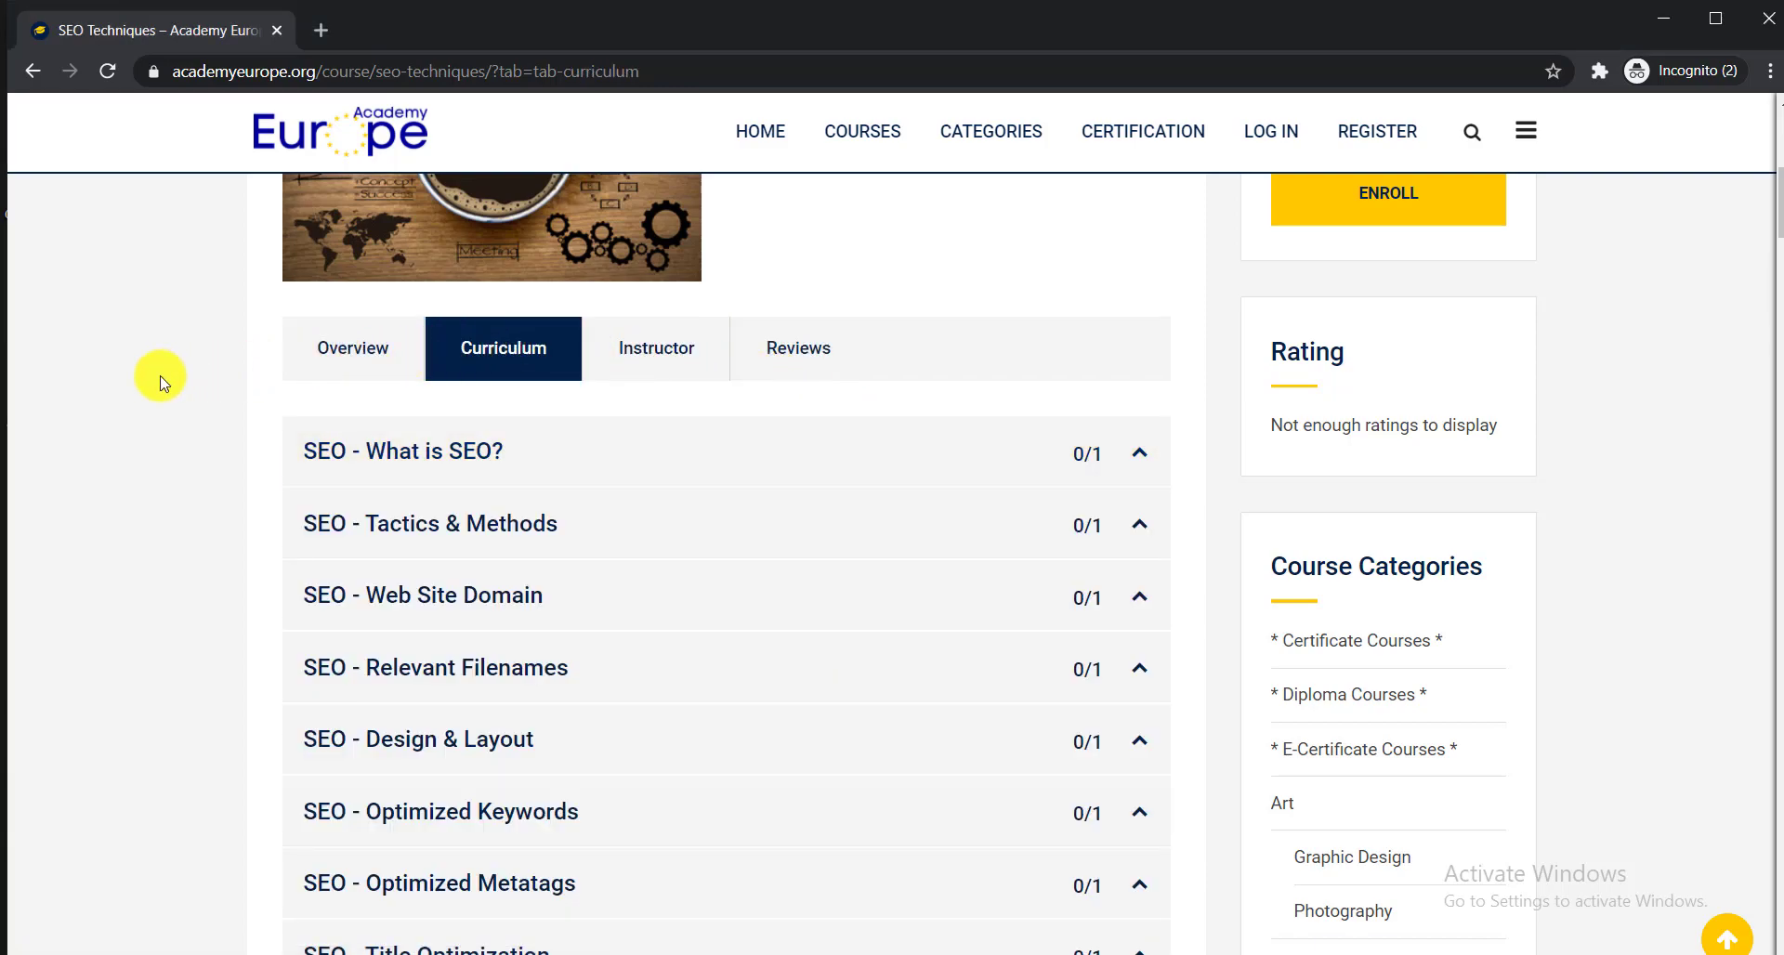
scroll(down, 3)
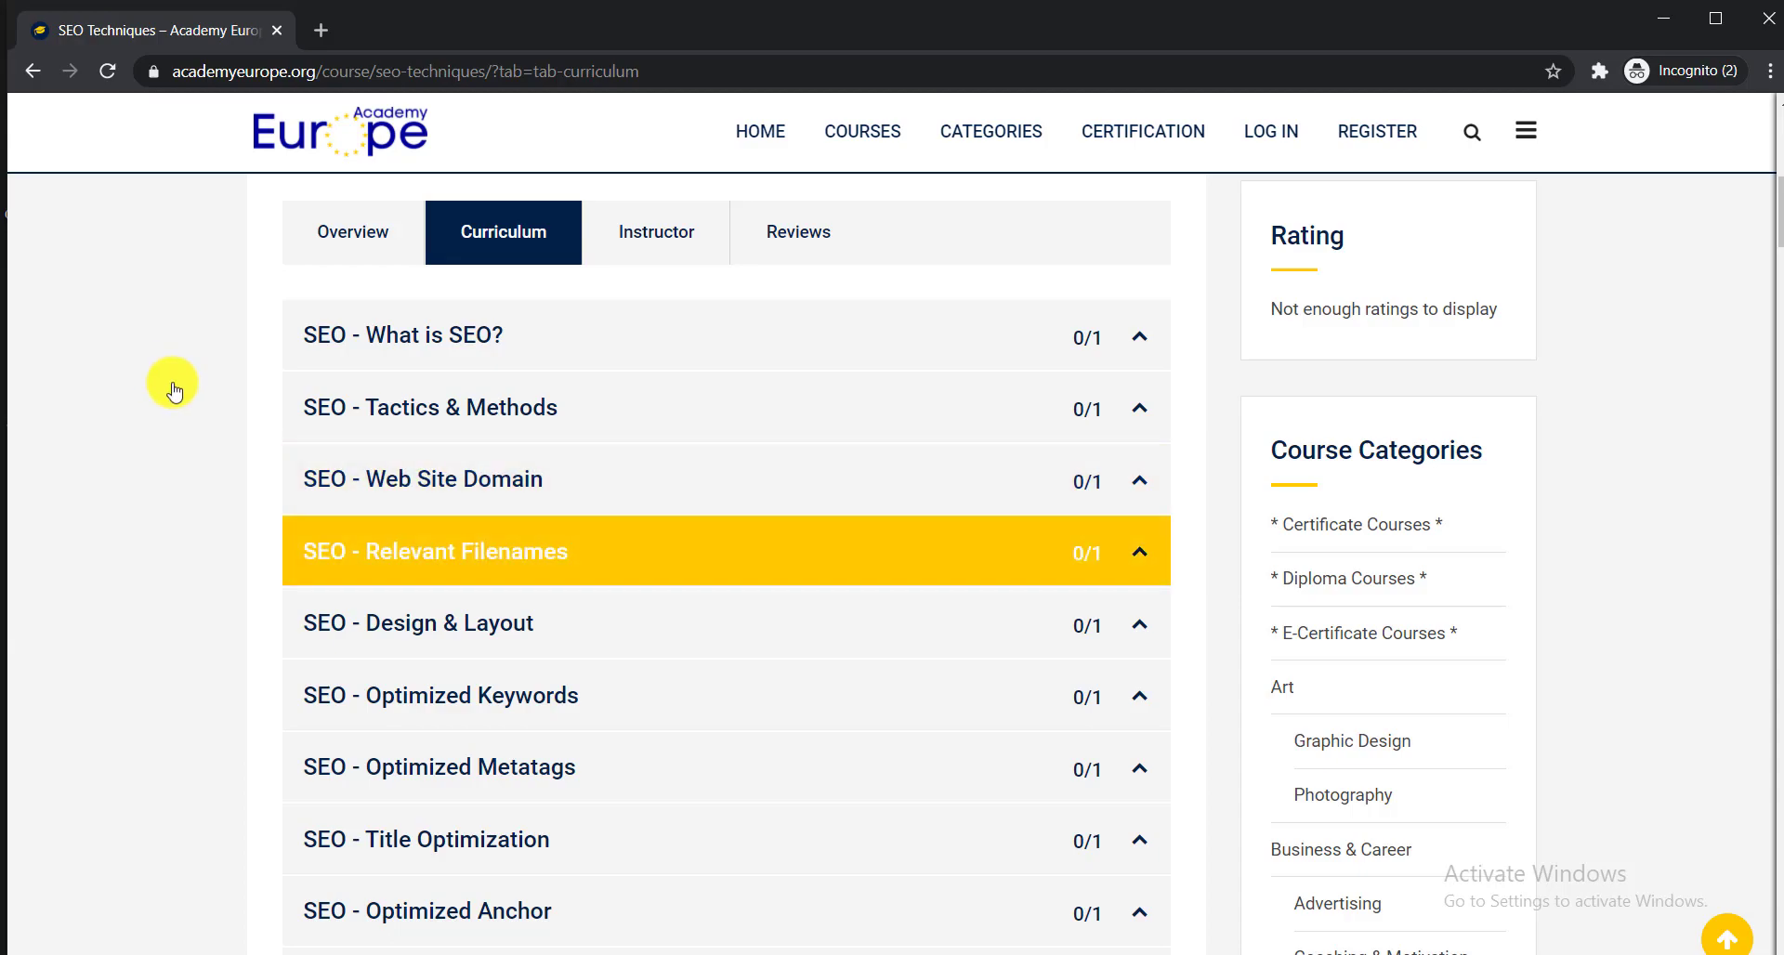
mouse_move(503, 569)
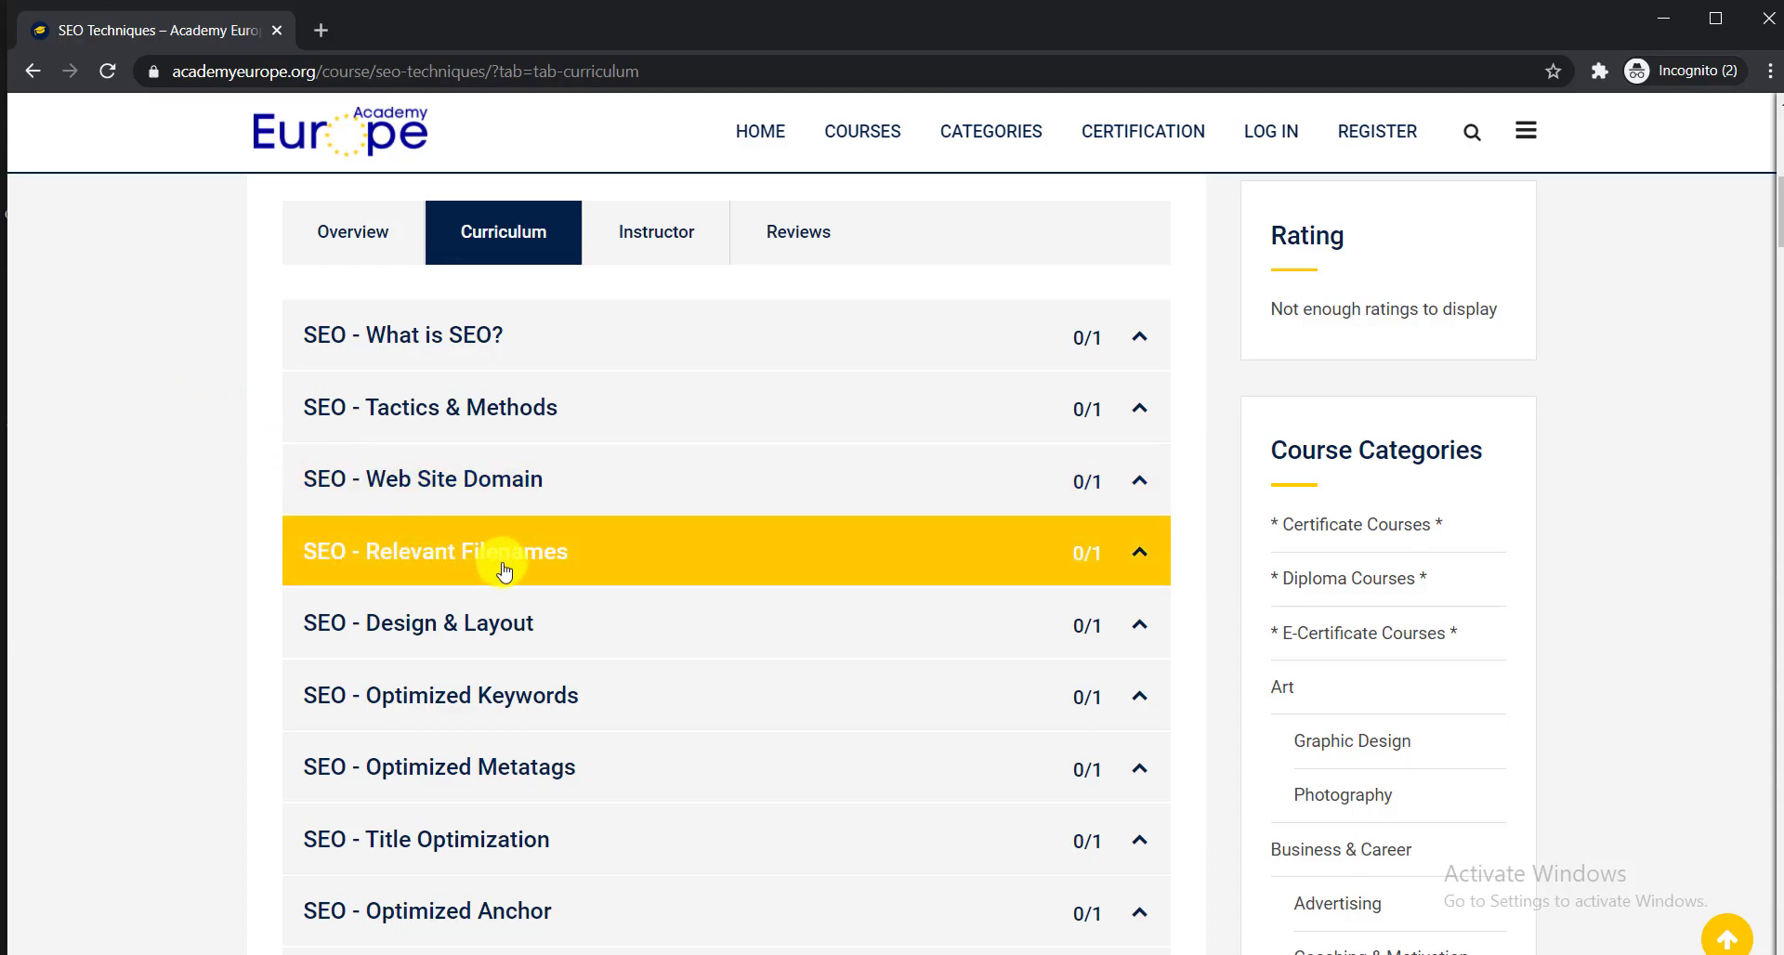
Scroll through the lessons from 'What is SEO?' to 'SEO Techniques Summary', then back up
scroll(down, 3)
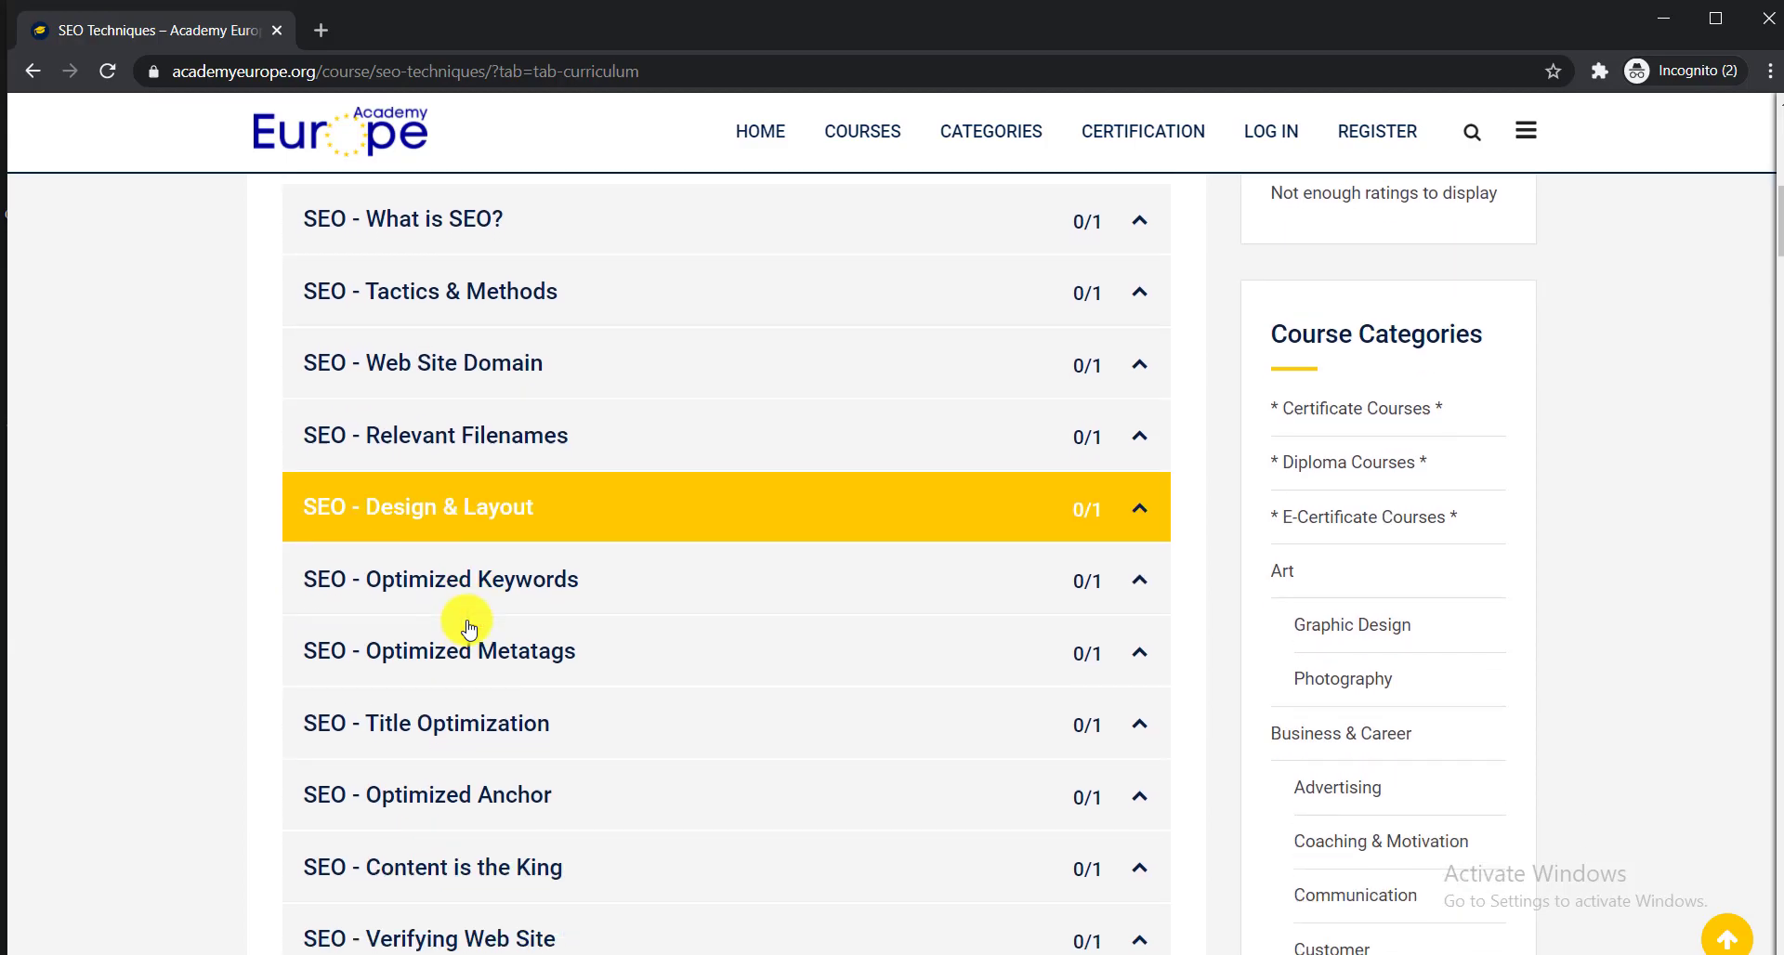
scroll(down, 3)
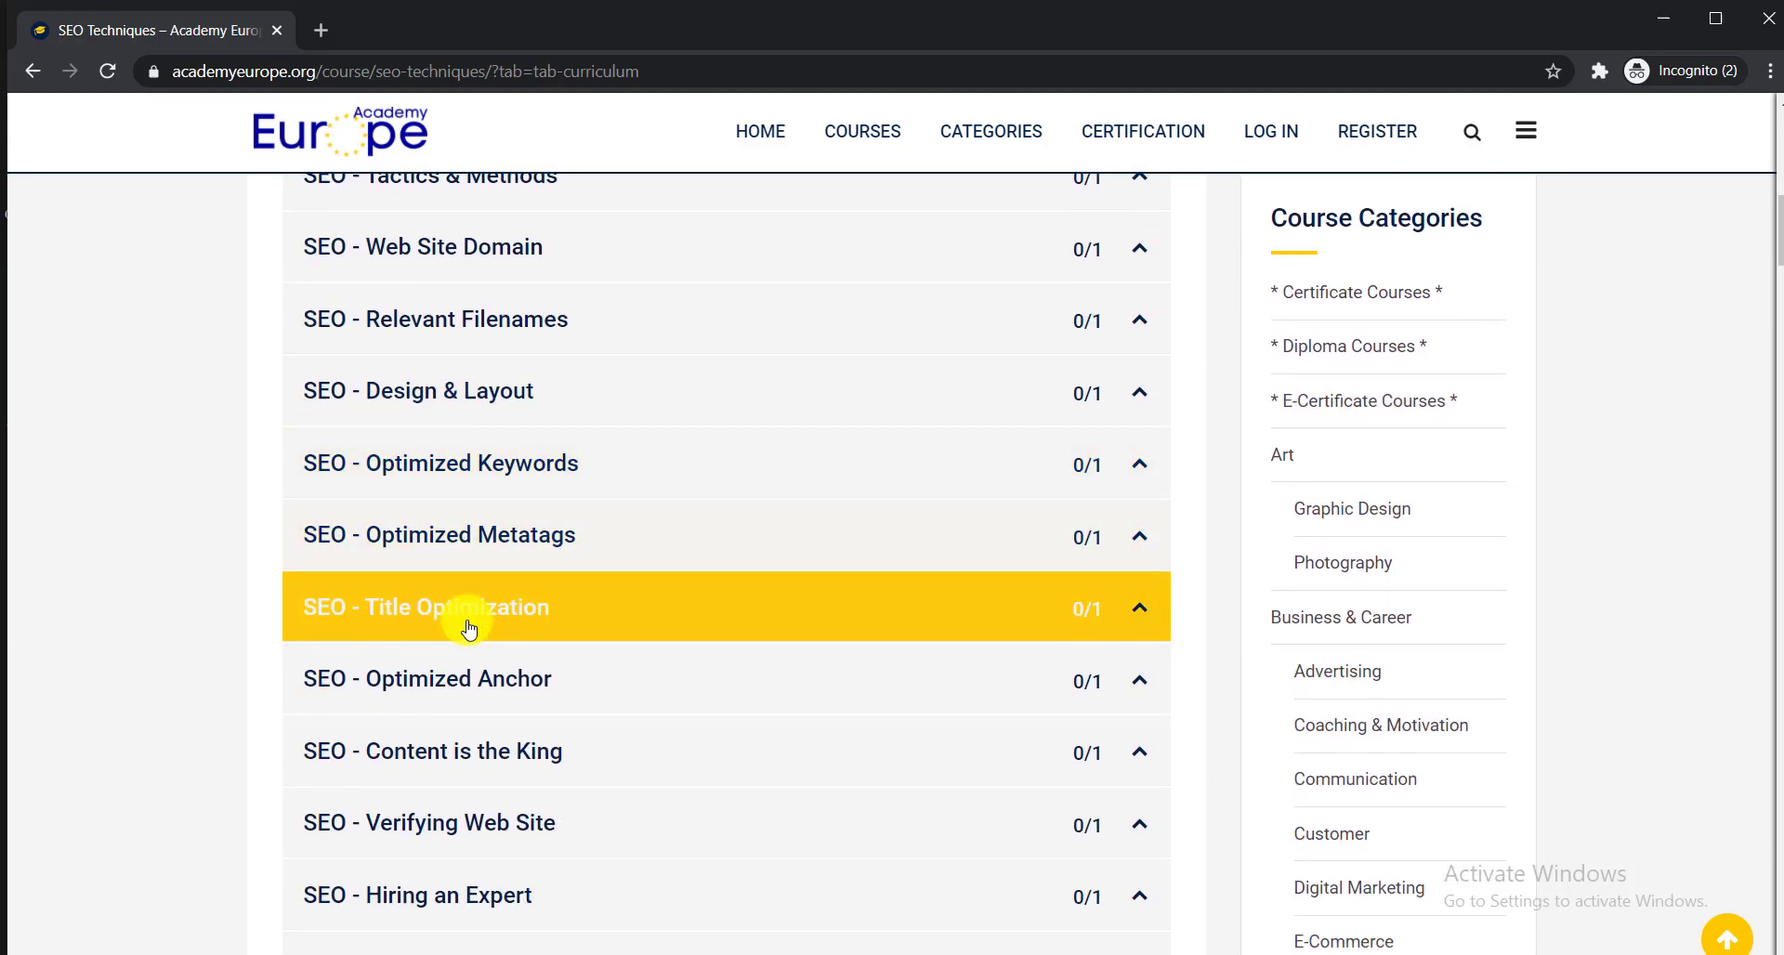
scroll(down, 3)
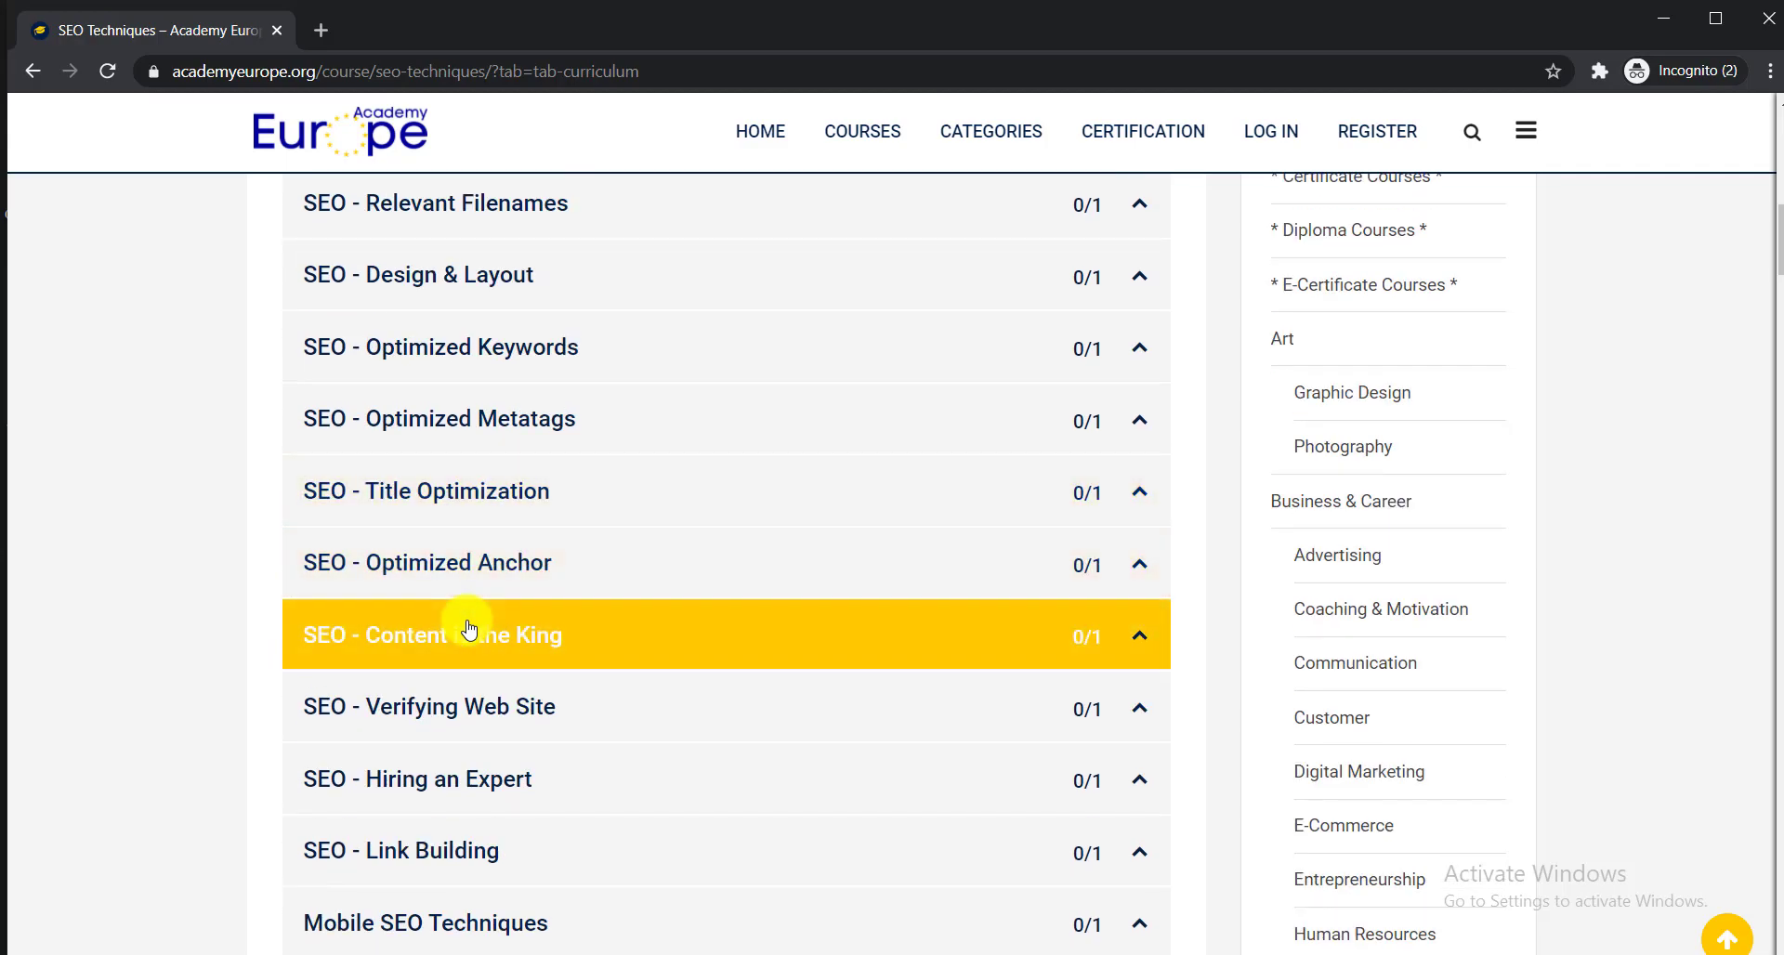
scroll(down, 3)
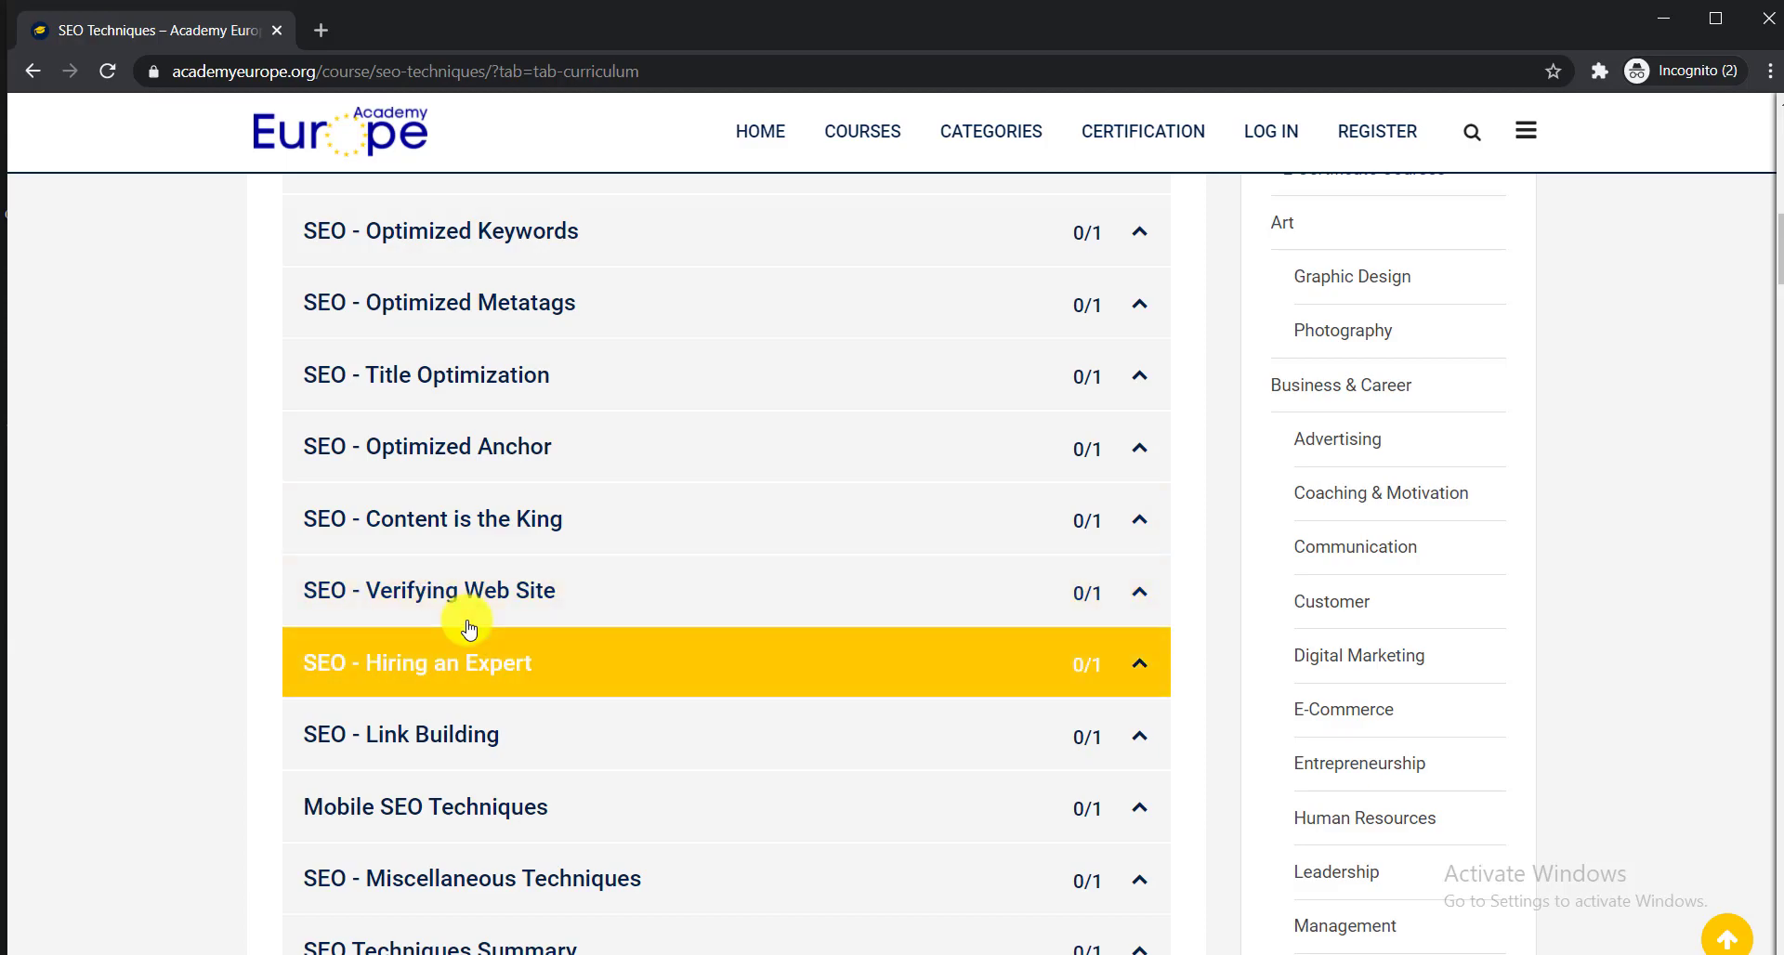
scroll(down, 3)
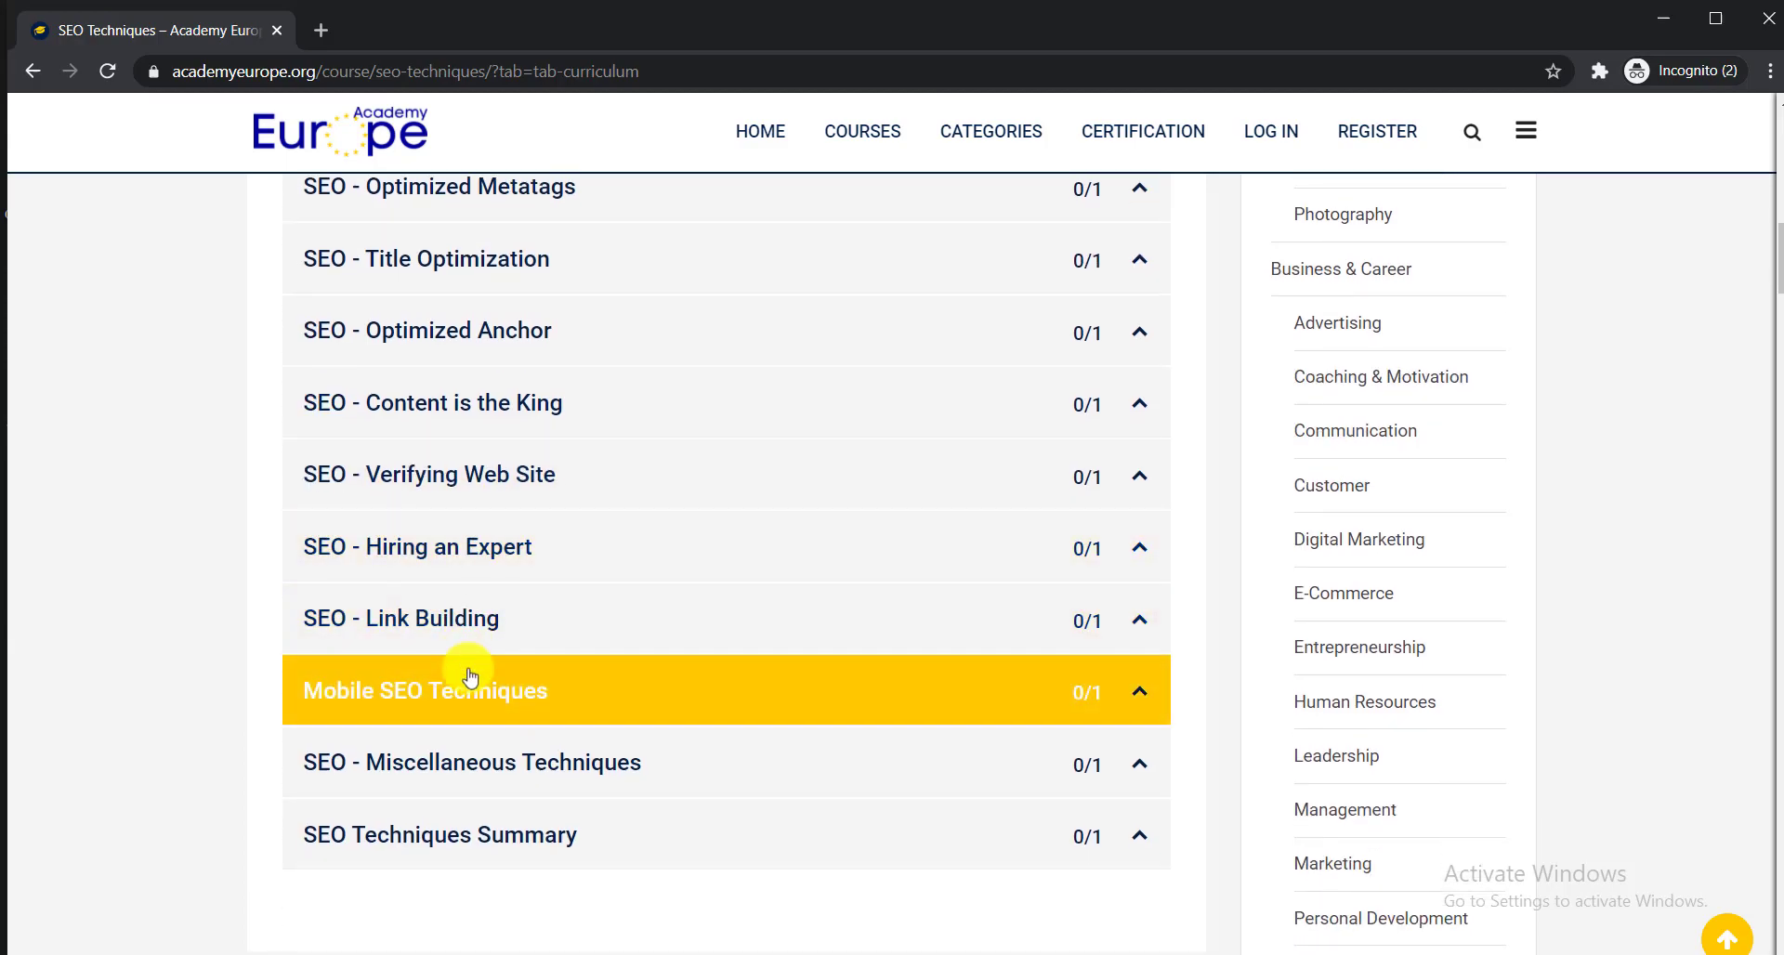
mouse_move(402, 695)
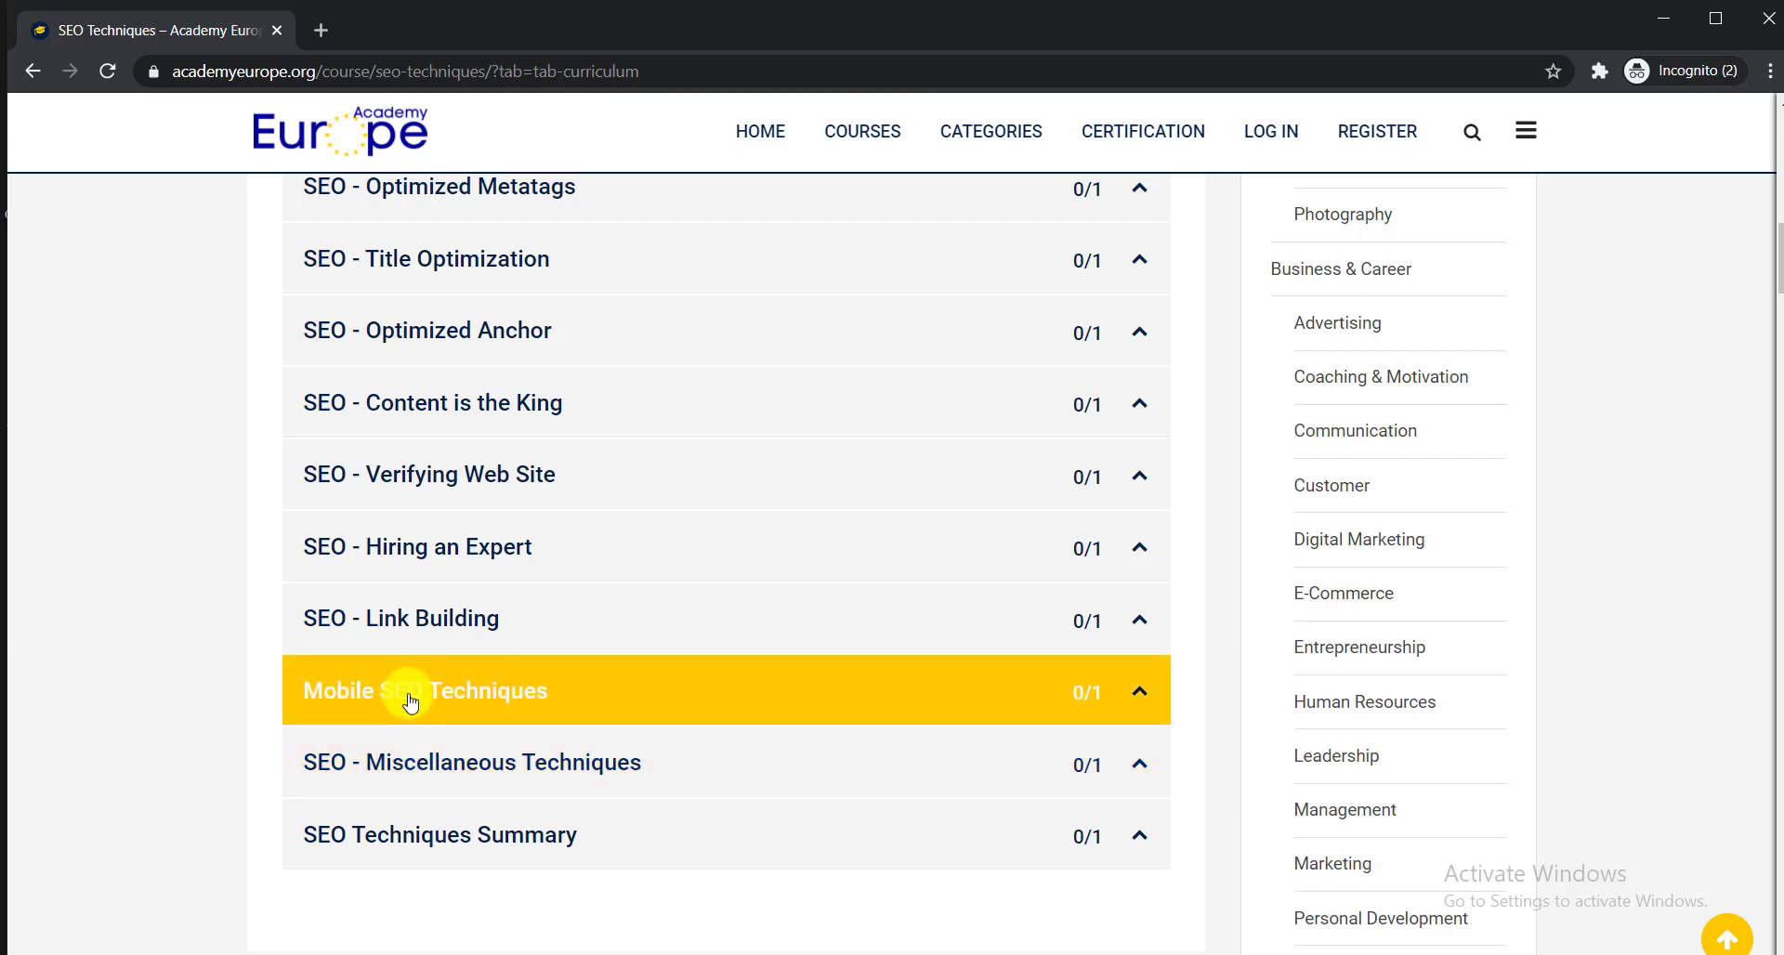
mouse_move(438, 756)
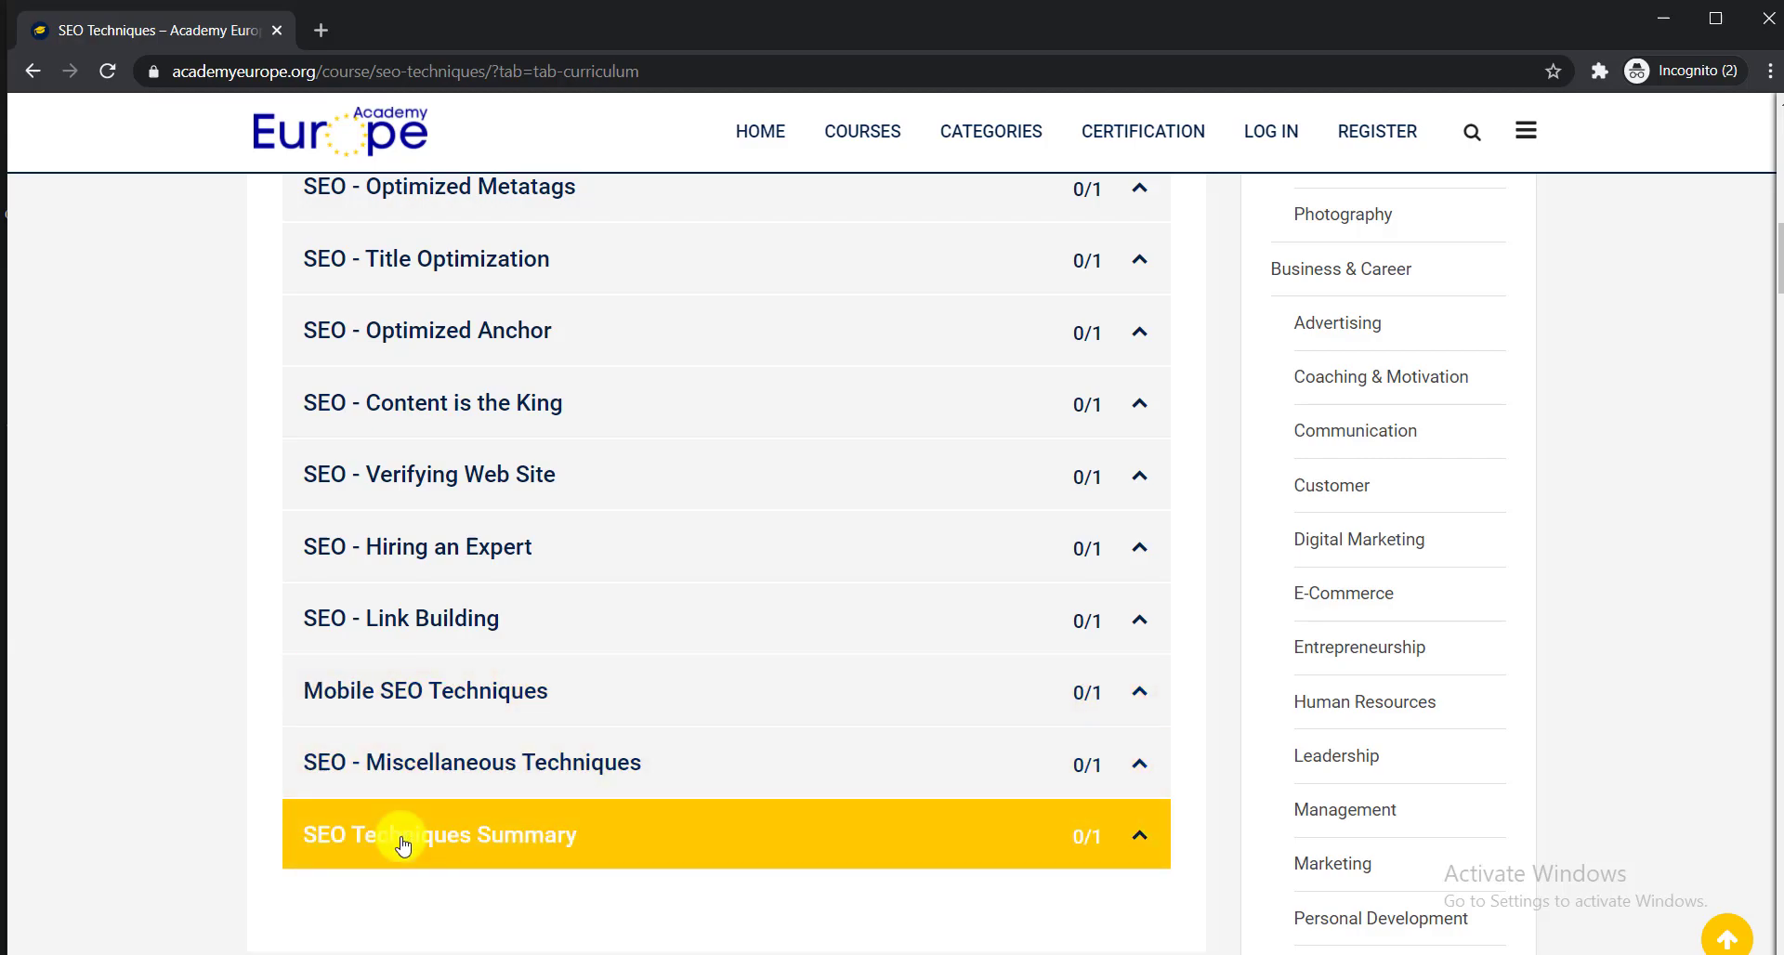
scroll(up, 3)
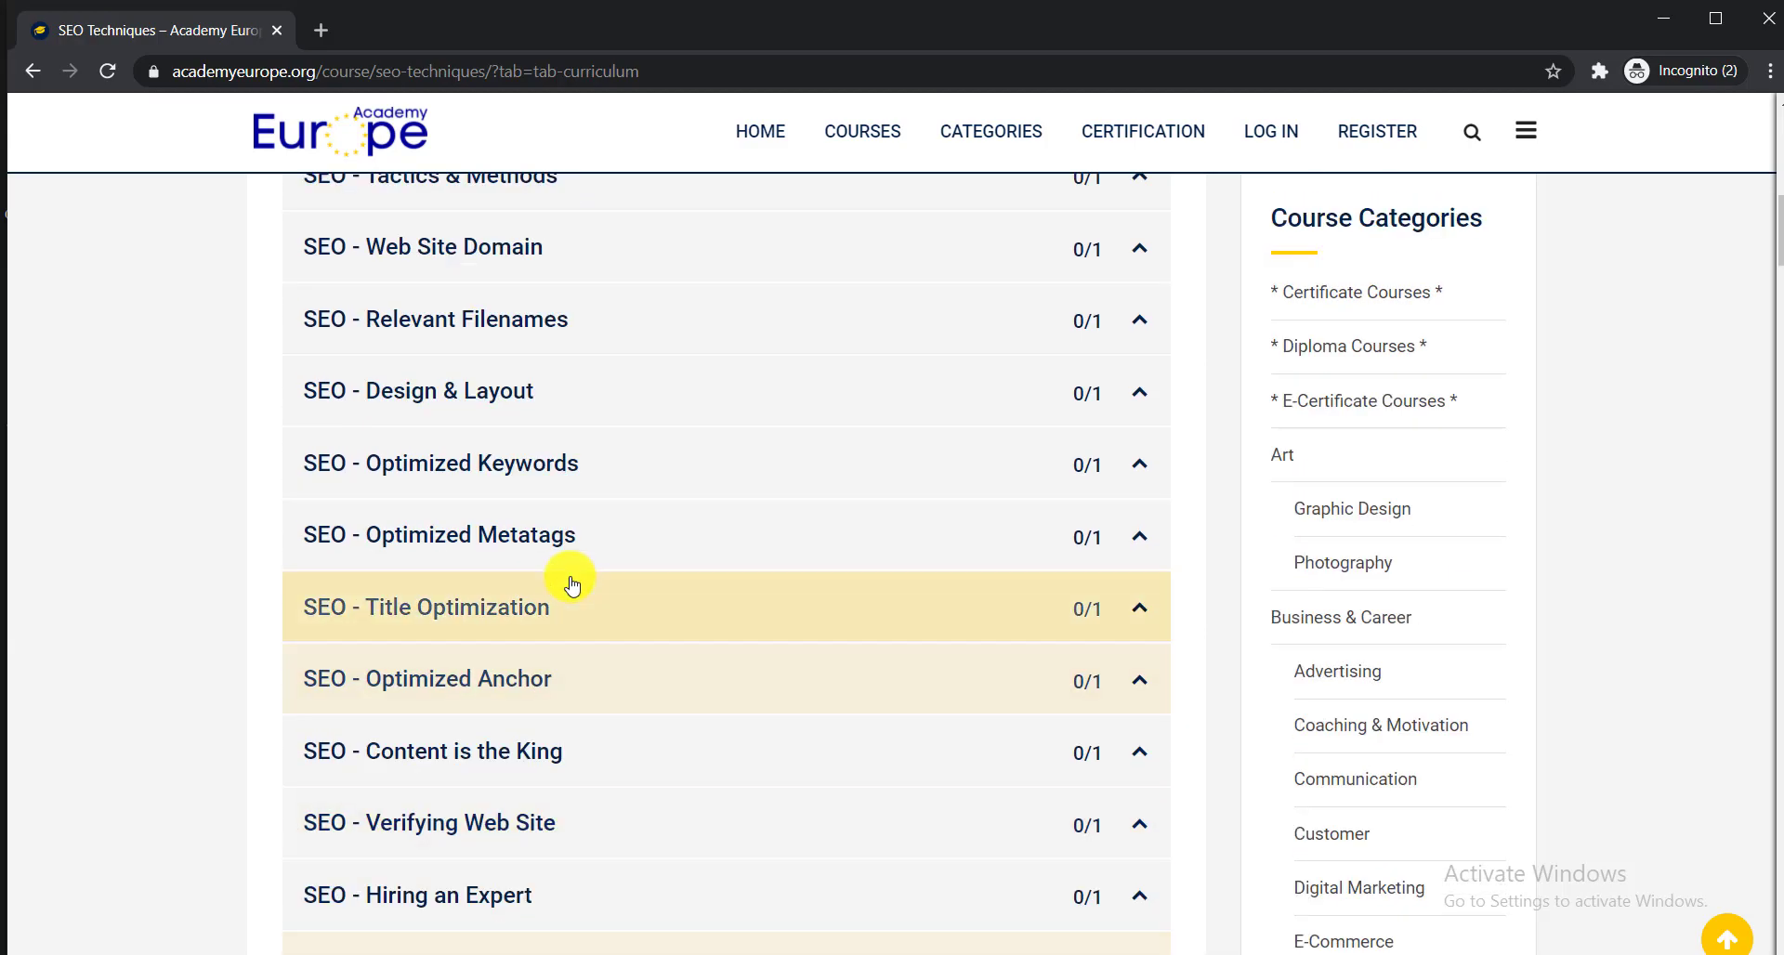
scroll(up, 3)
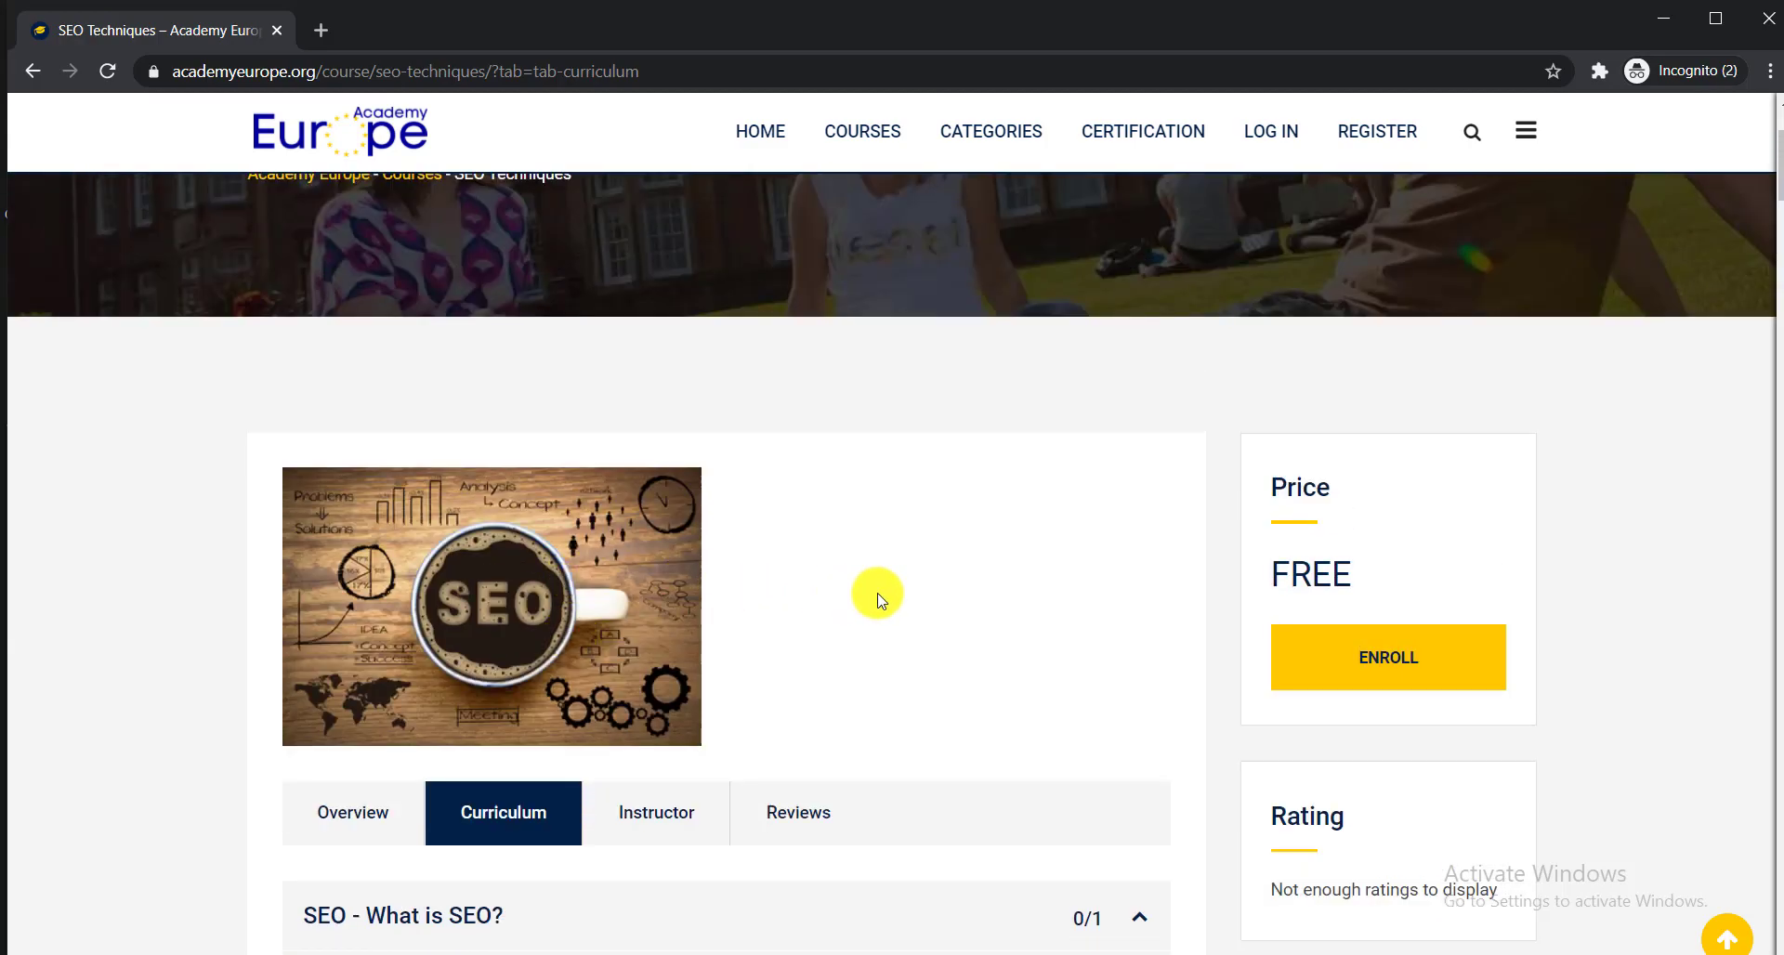
mouse_move(835, 535)
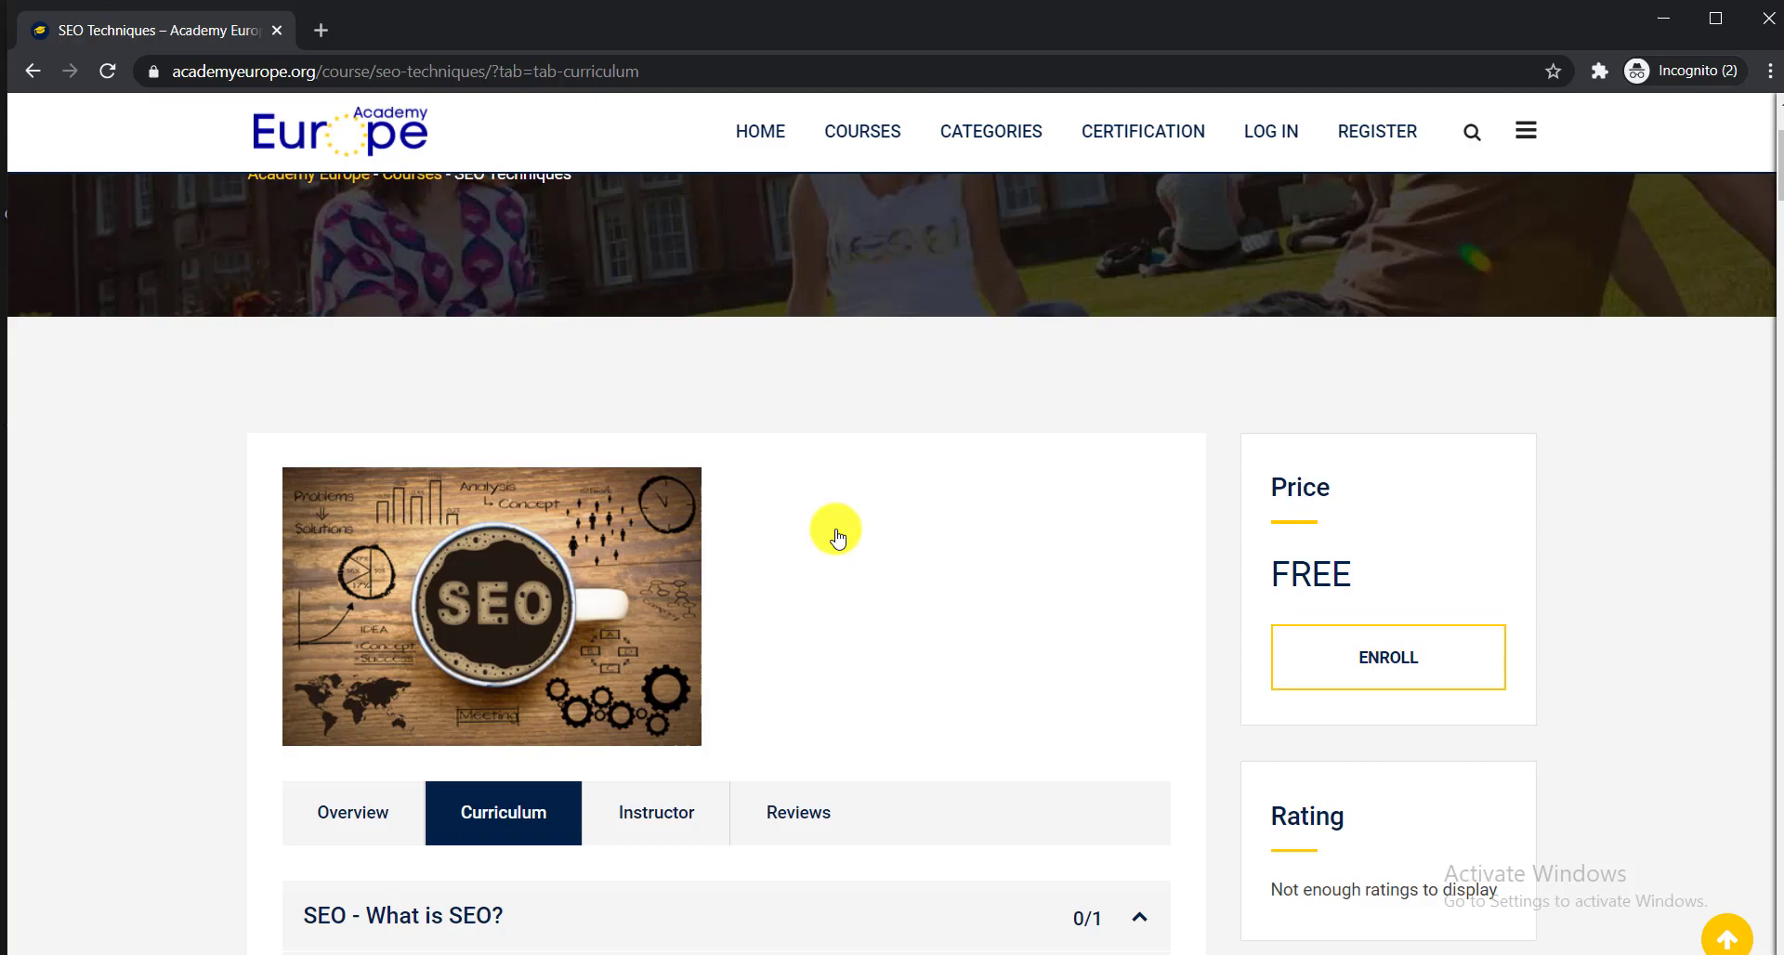
Use the yellow ENROLL button under the FREE price to reach the Log In page
click(1388, 657)
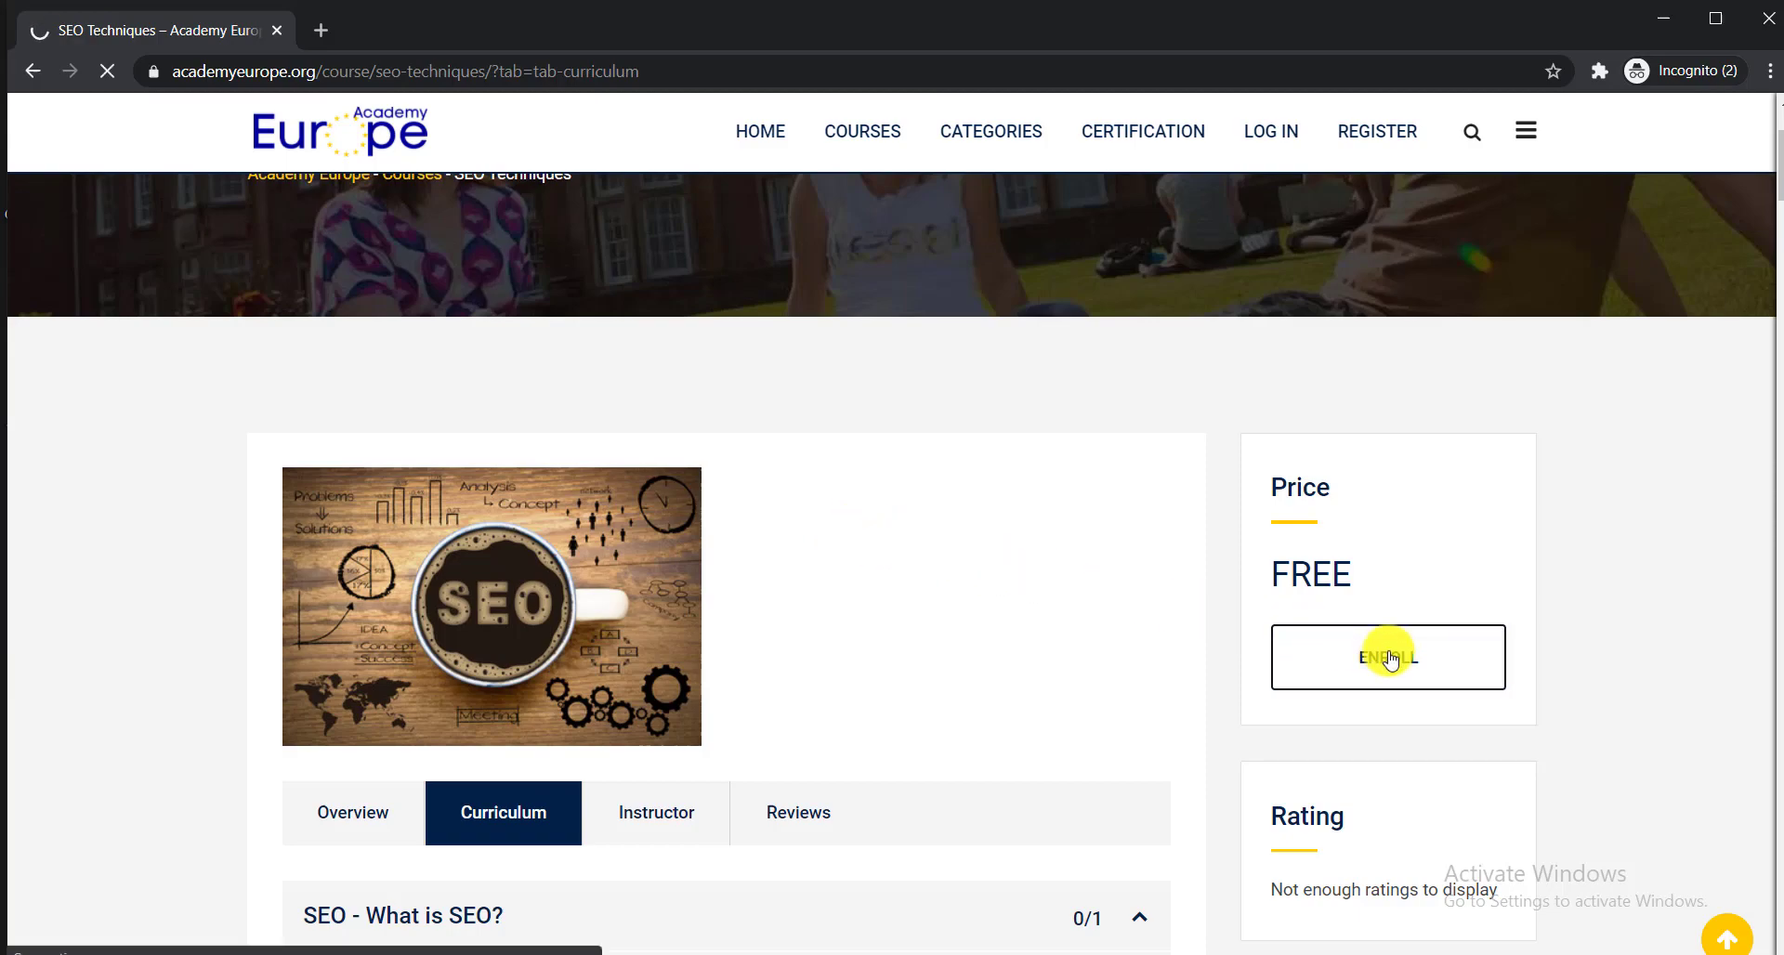
click(1387, 657)
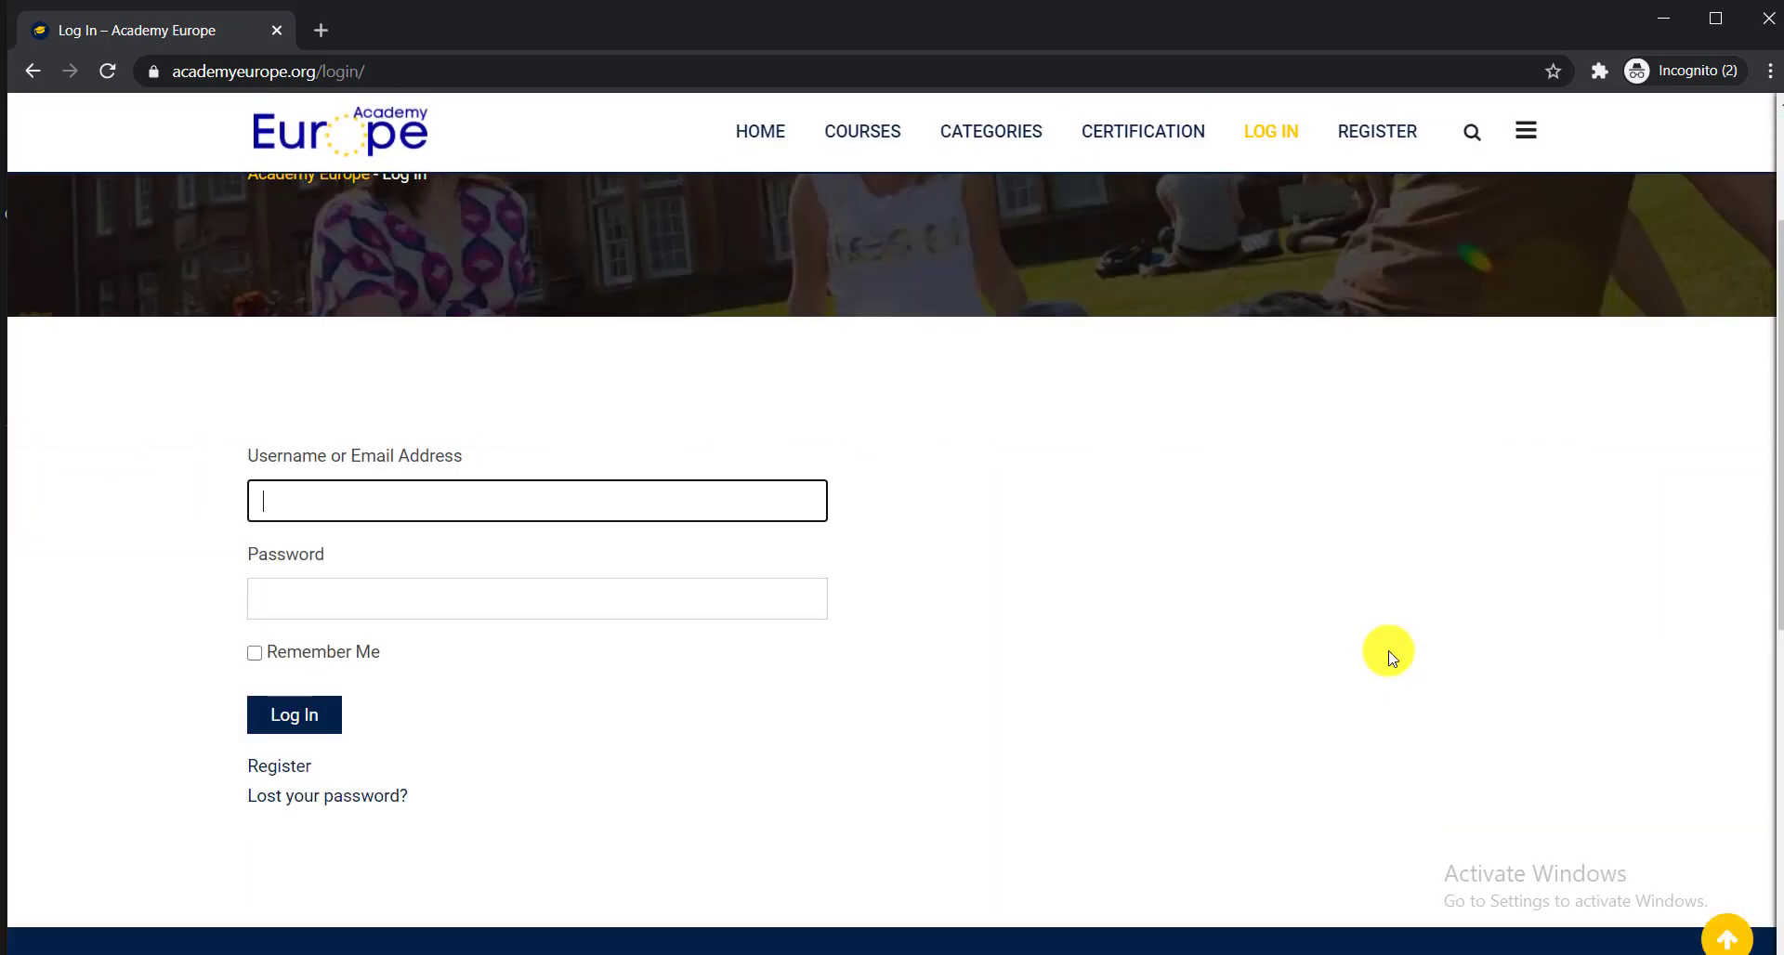
mouse_move(304, 538)
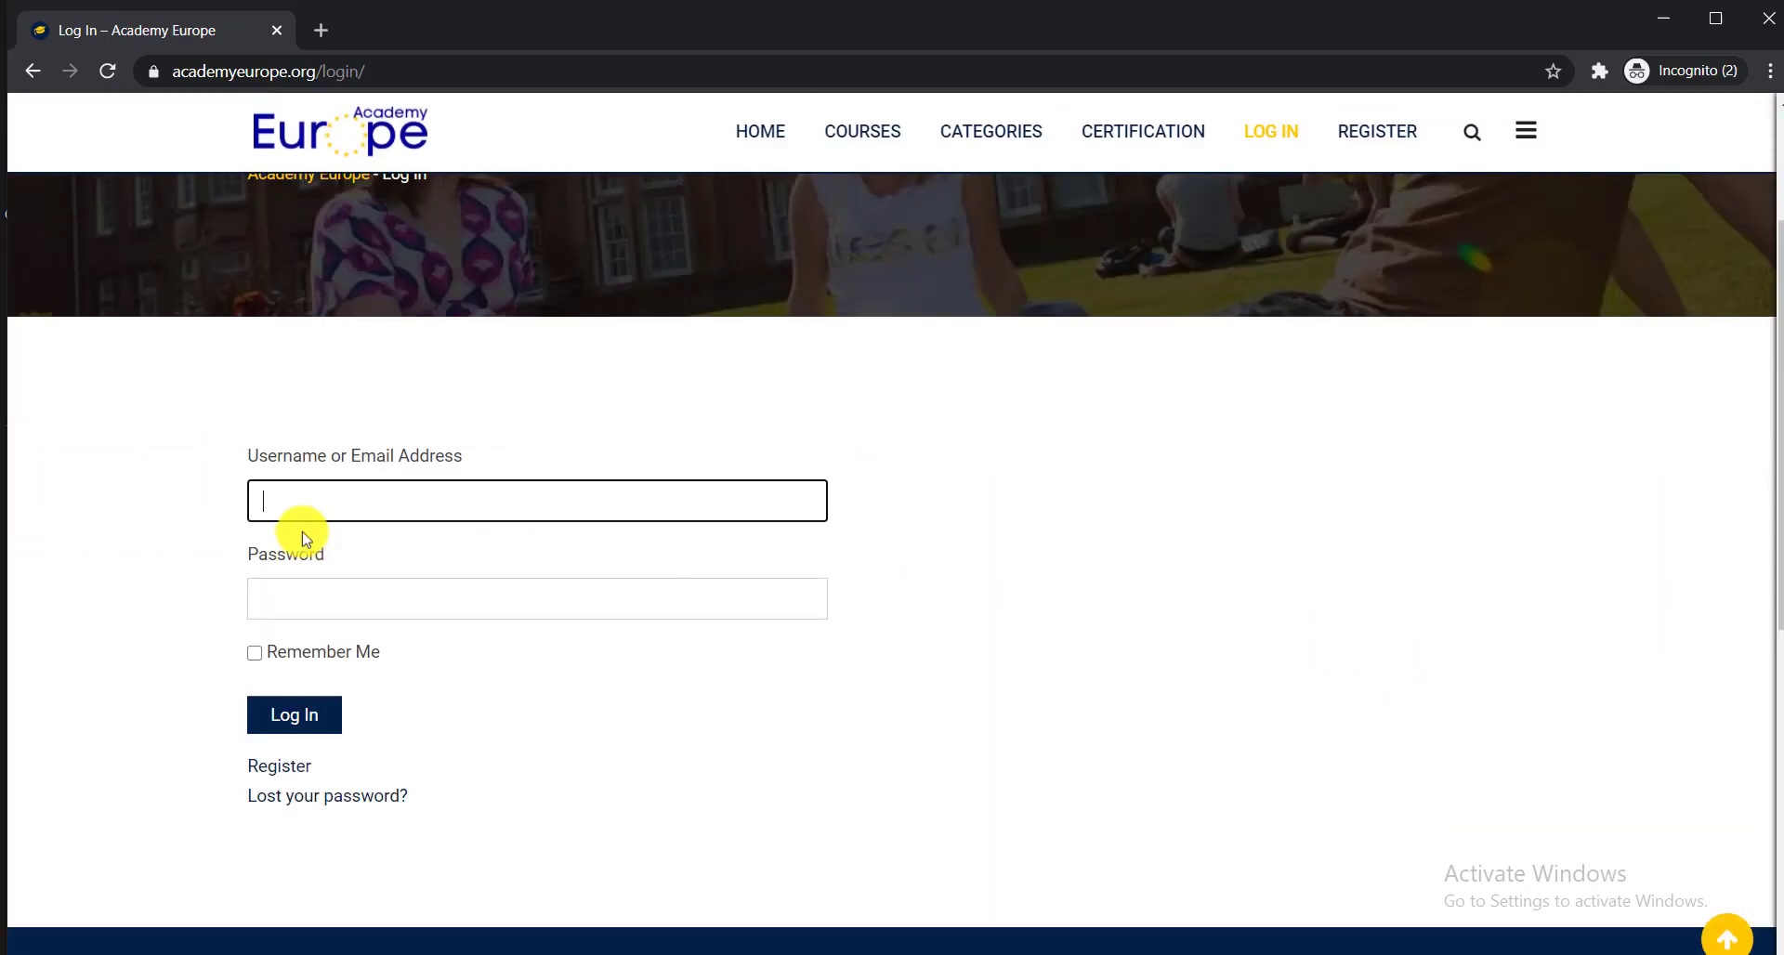
mouse_move(281, 530)
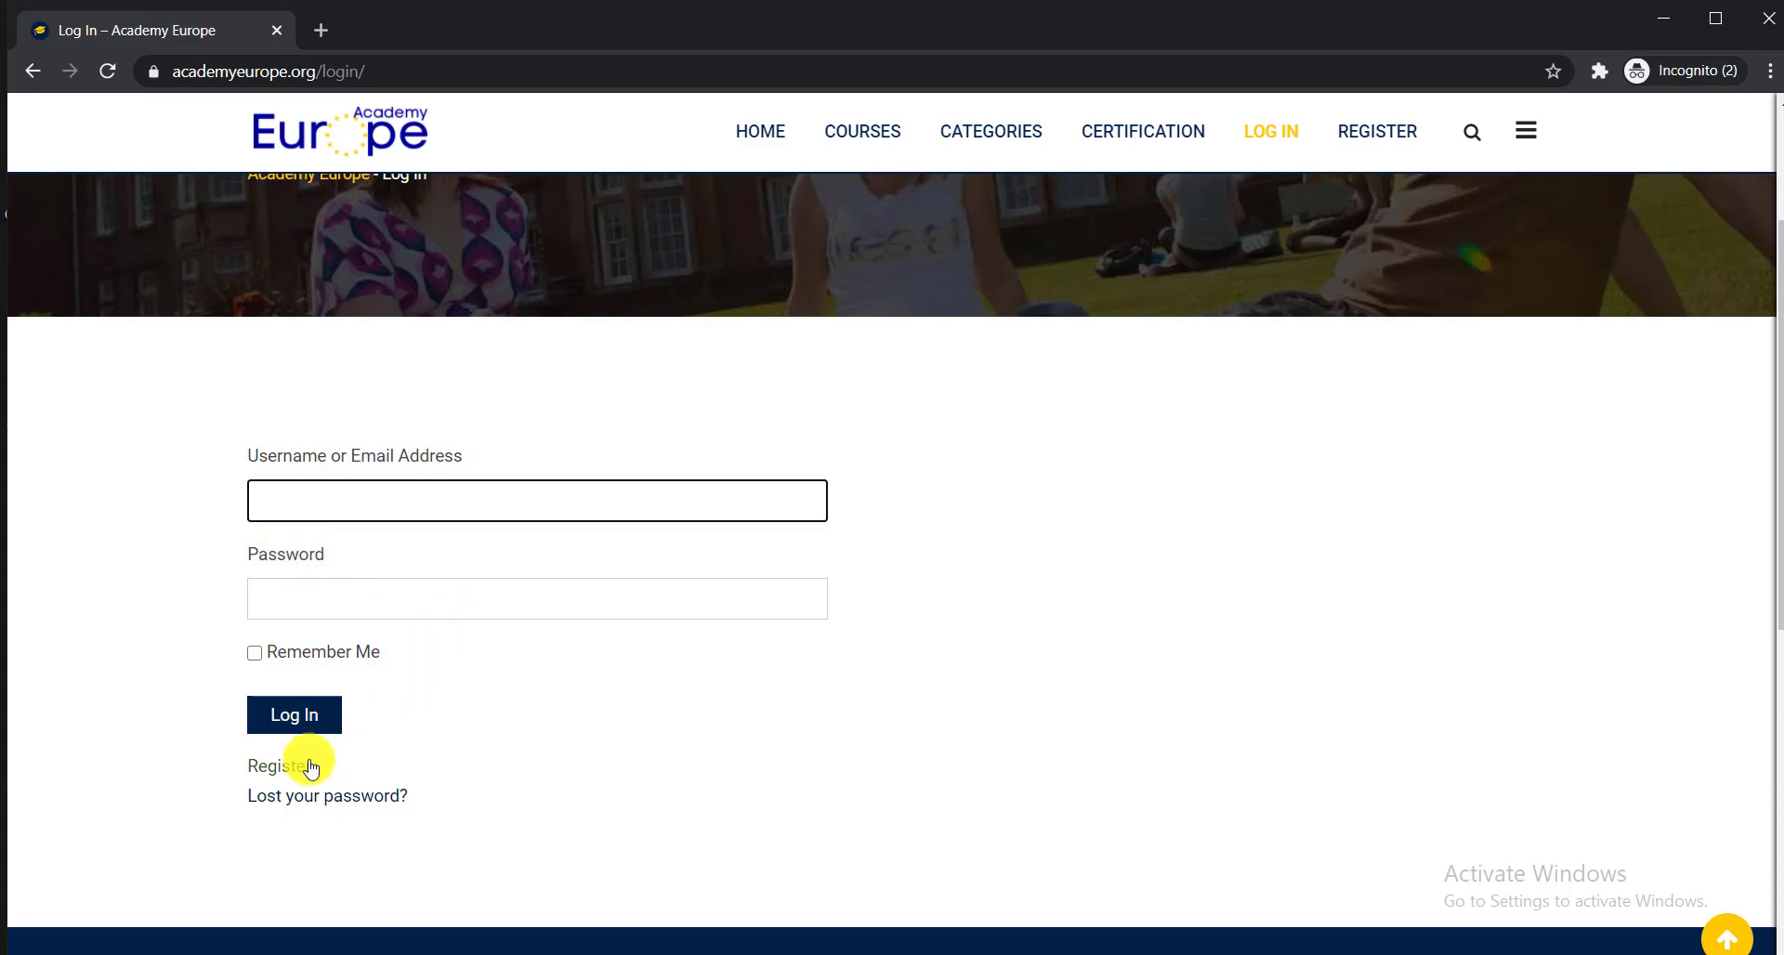
mouse_move(310, 767)
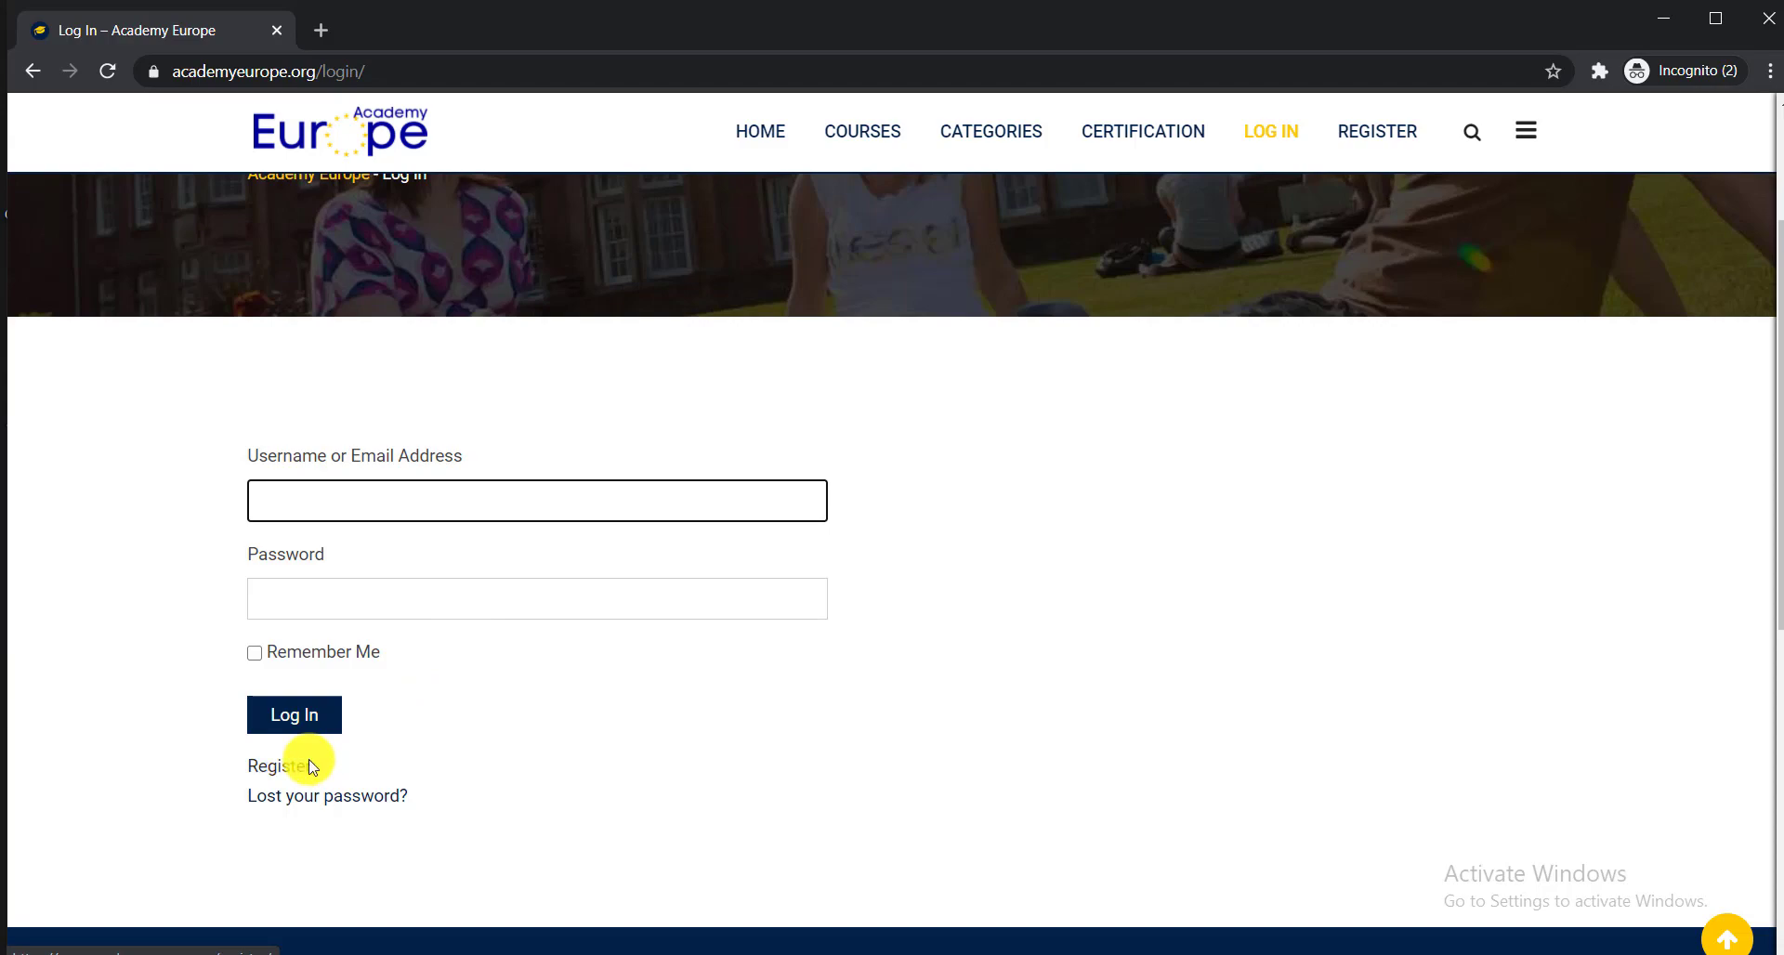
Return to the top of the Log In page, leaving the username and password fields empty
click(536, 500)
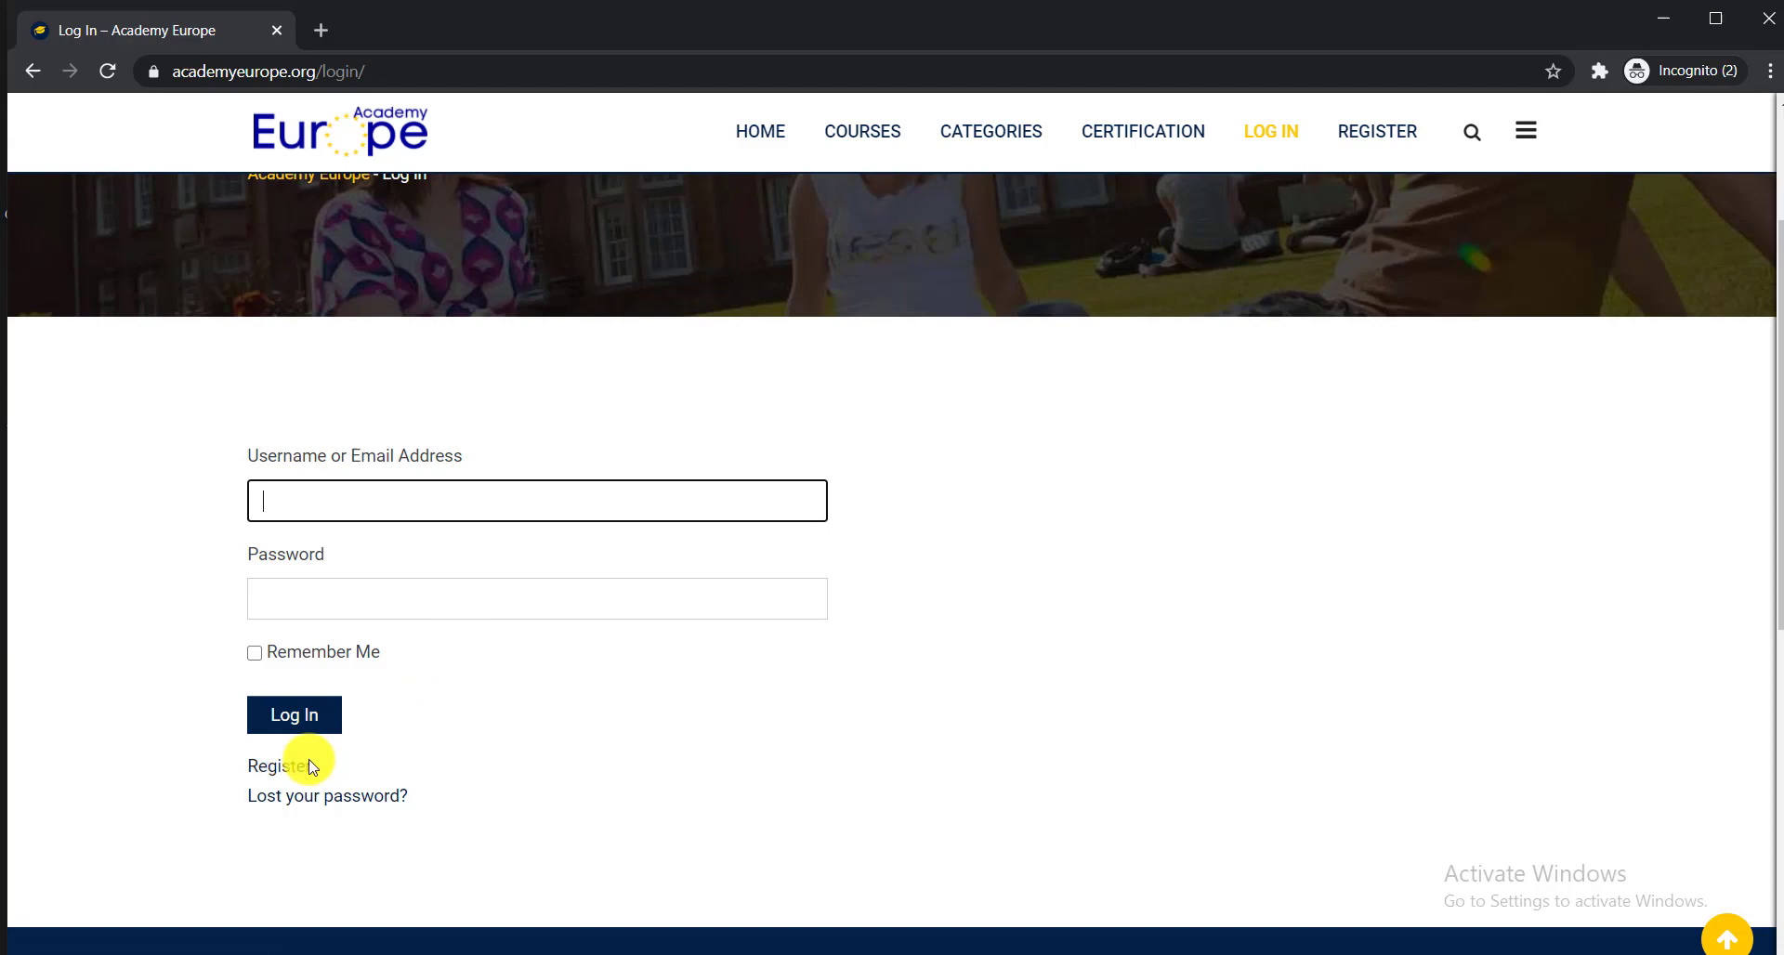
mouse_move(188, 512)
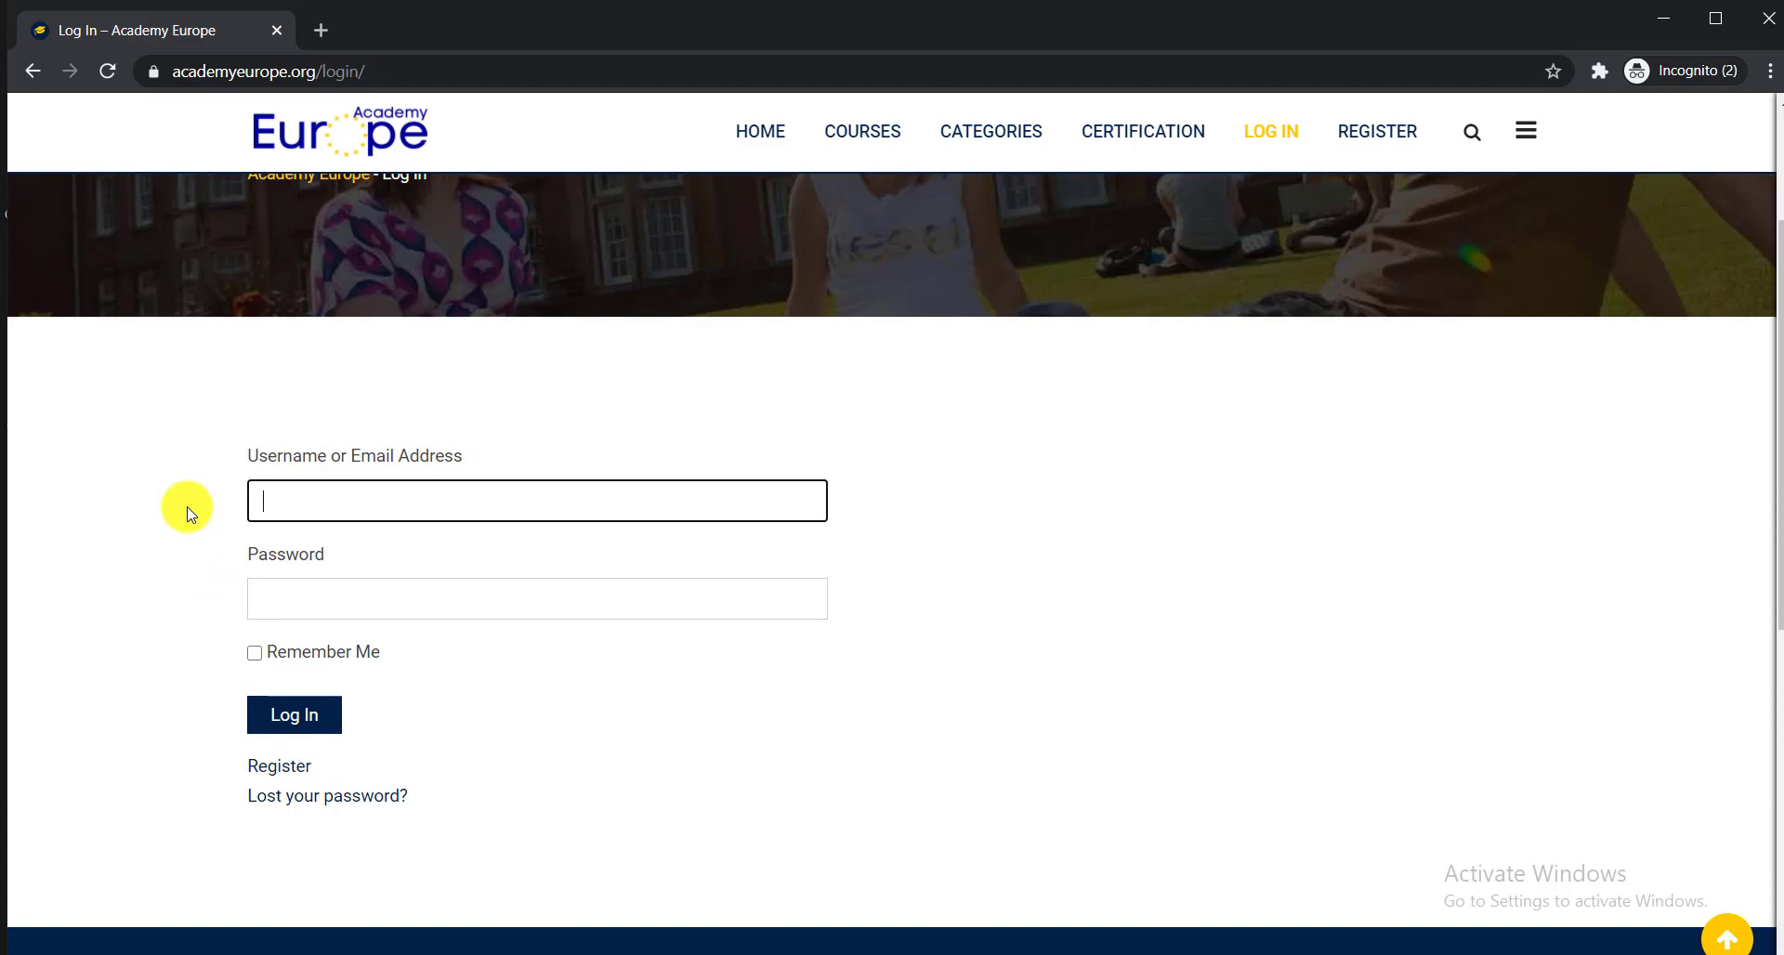
mouse_move(427, 447)
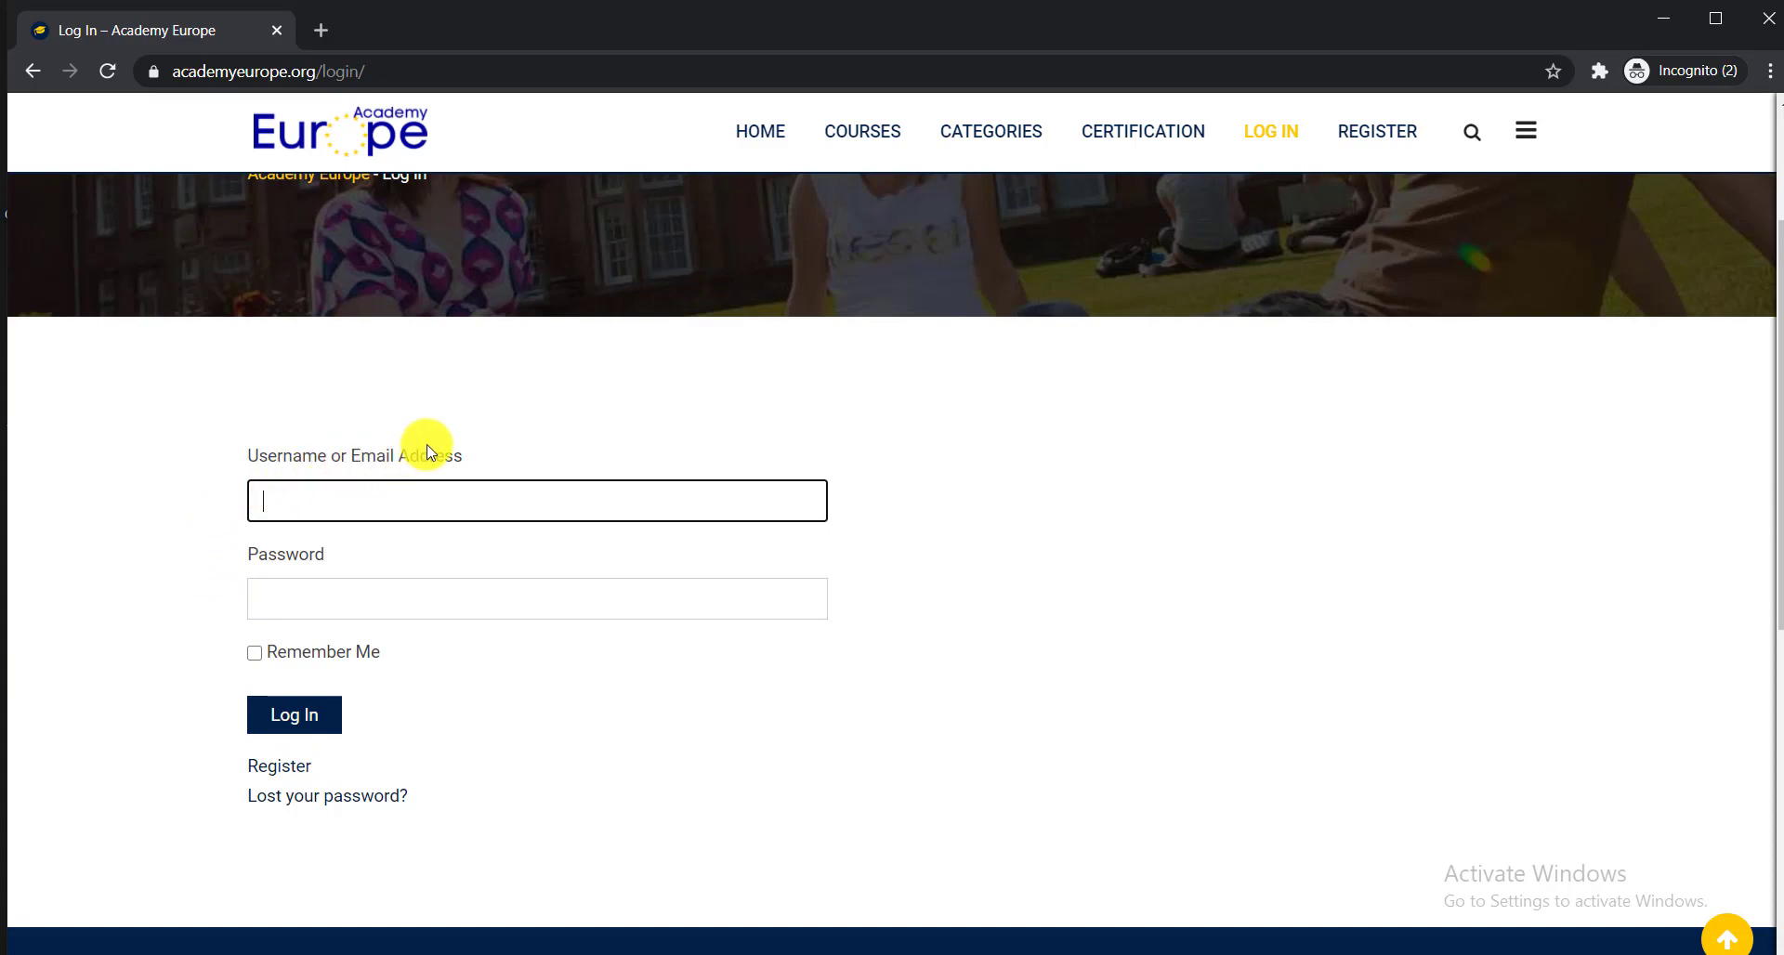
scroll(up, 3)
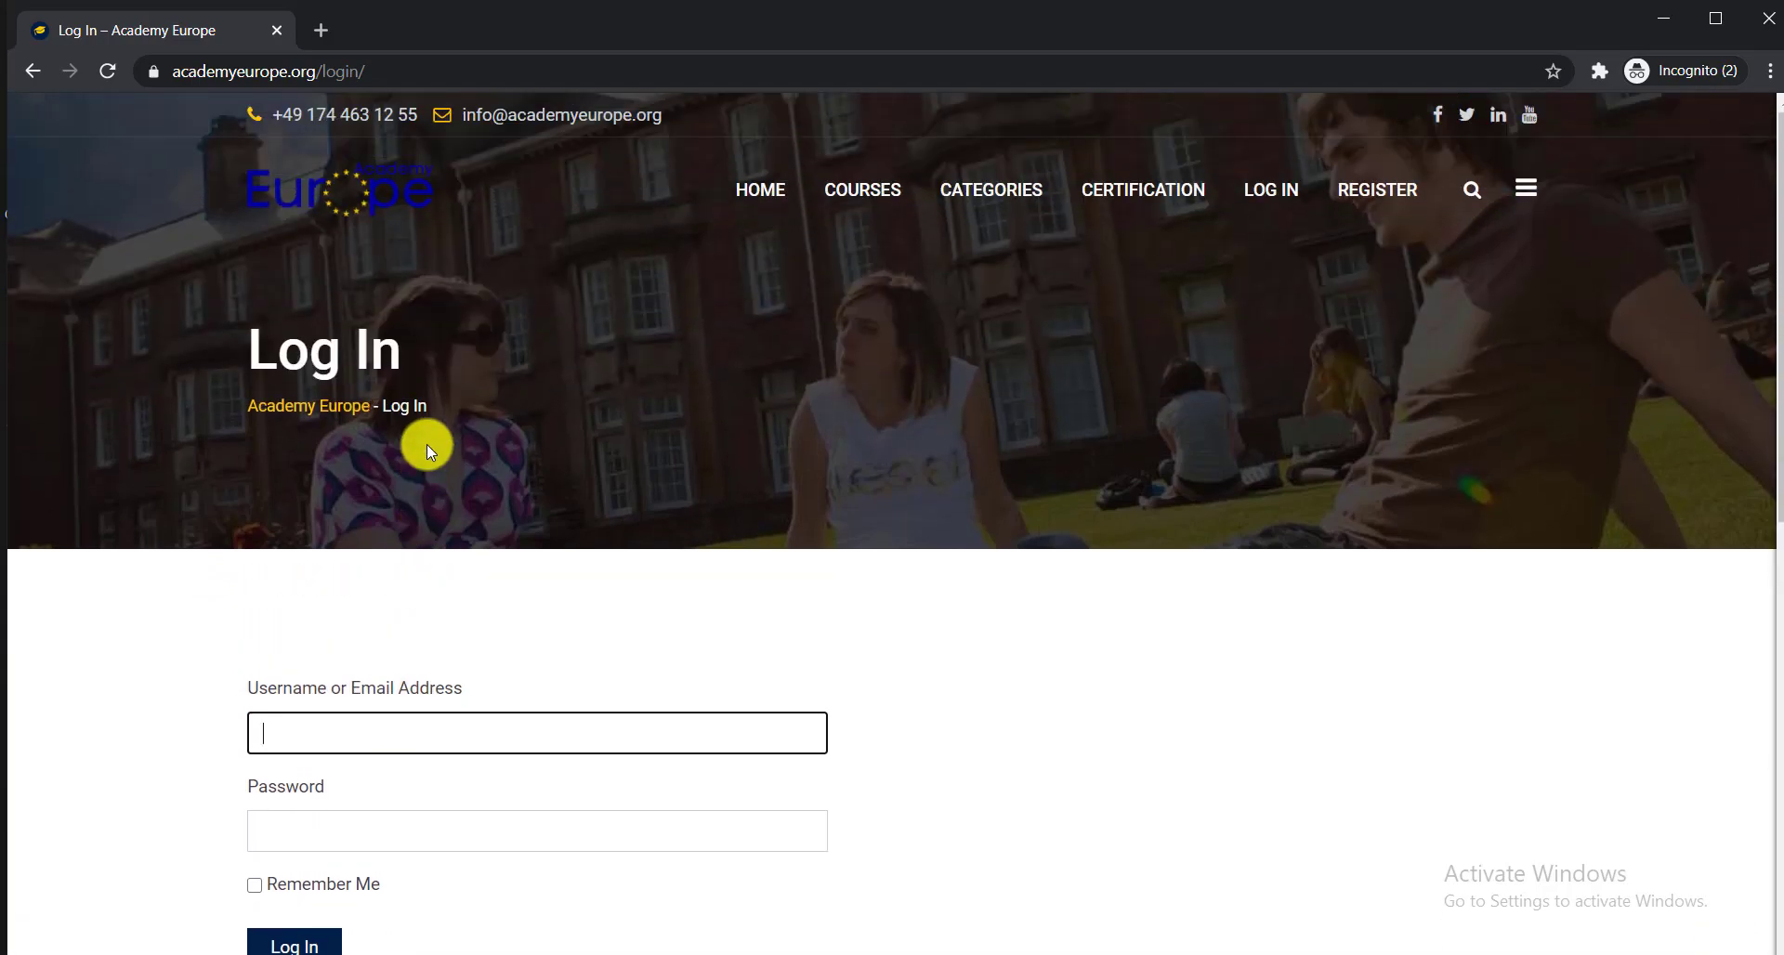
mouse_move(432, 543)
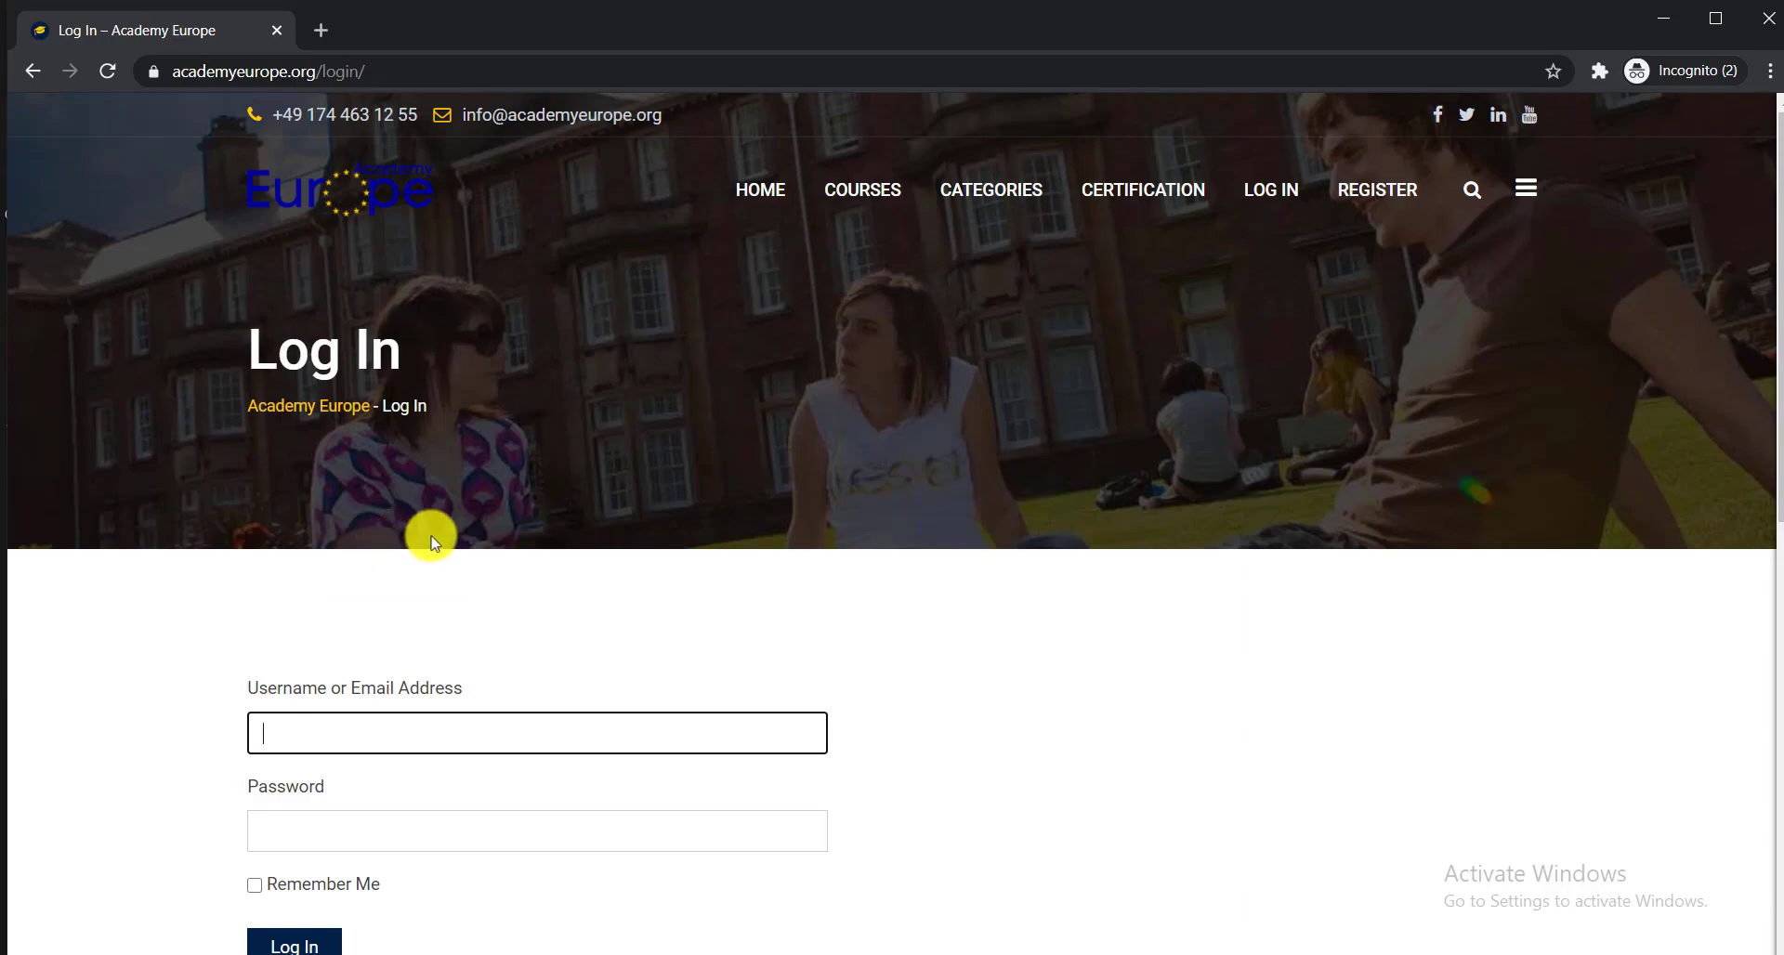